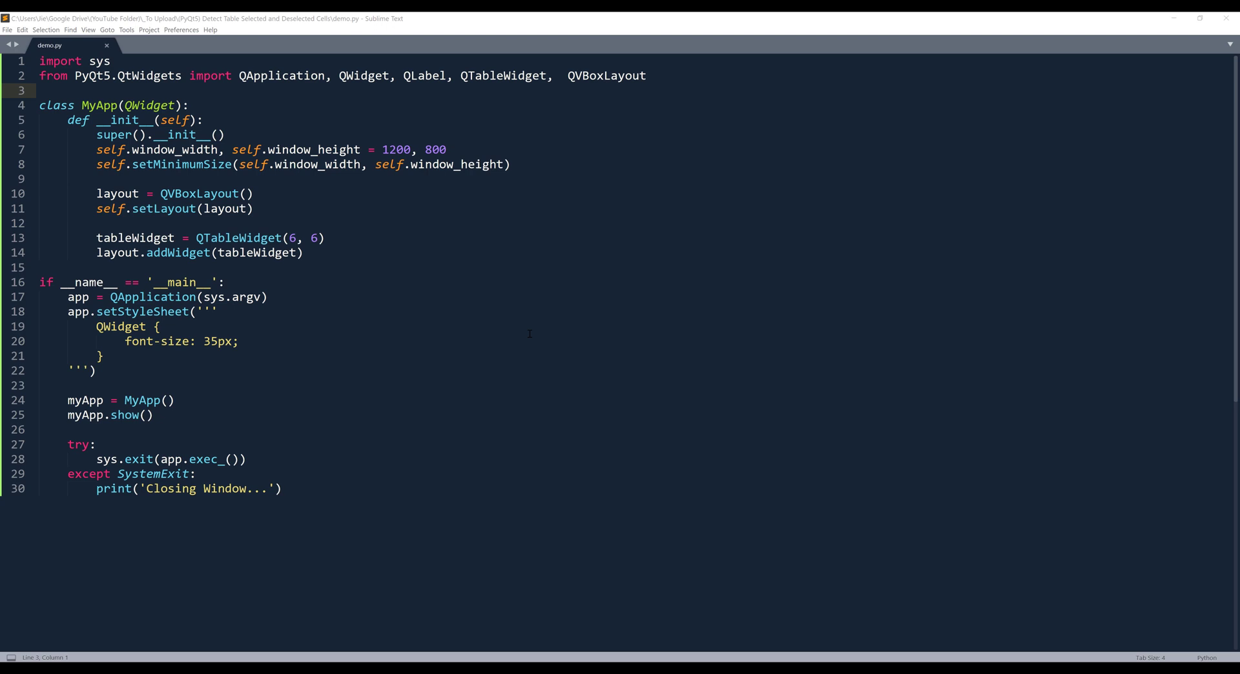
- Delete QLabel and the stray space before QVBoxLayout from the PyQt5 import line
left_click(283, 487)
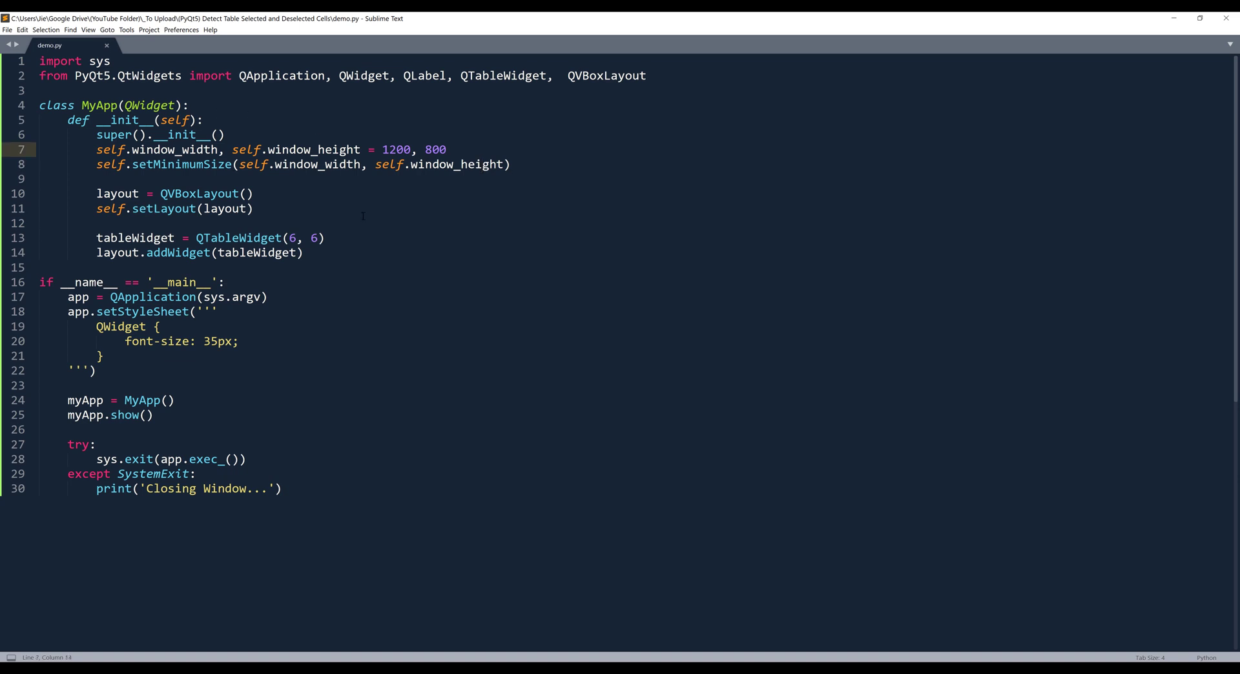
left_click(97, 149)
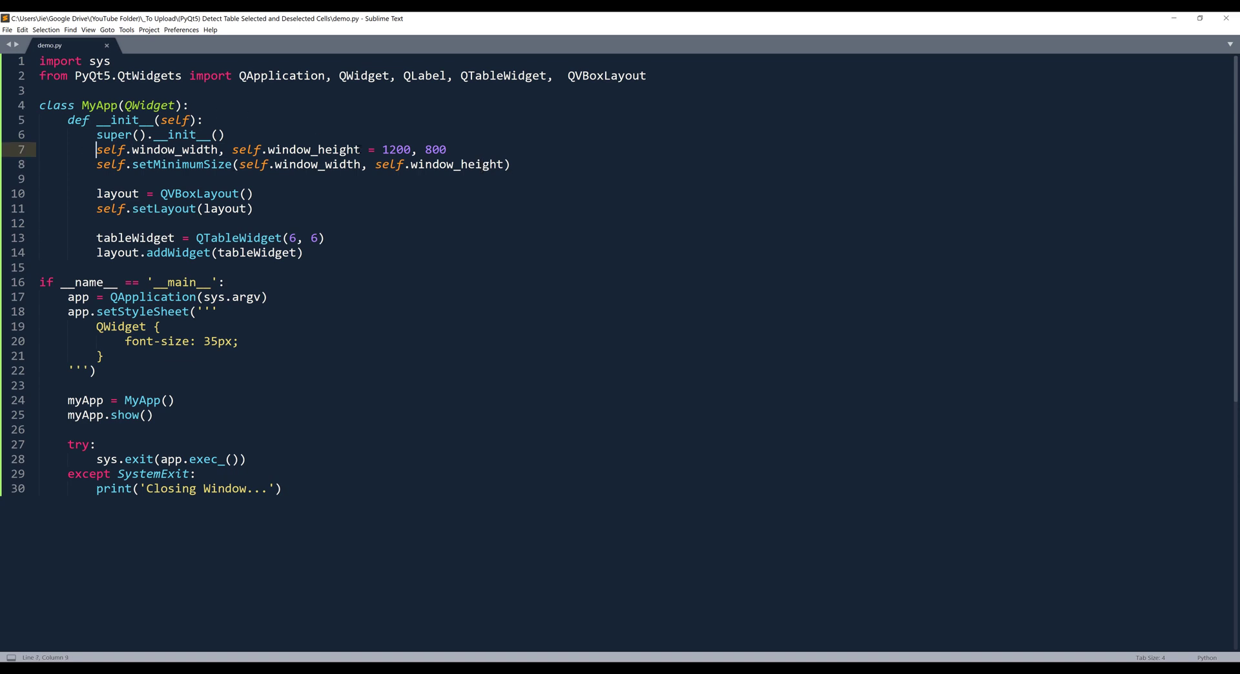
left_click(41, 179)
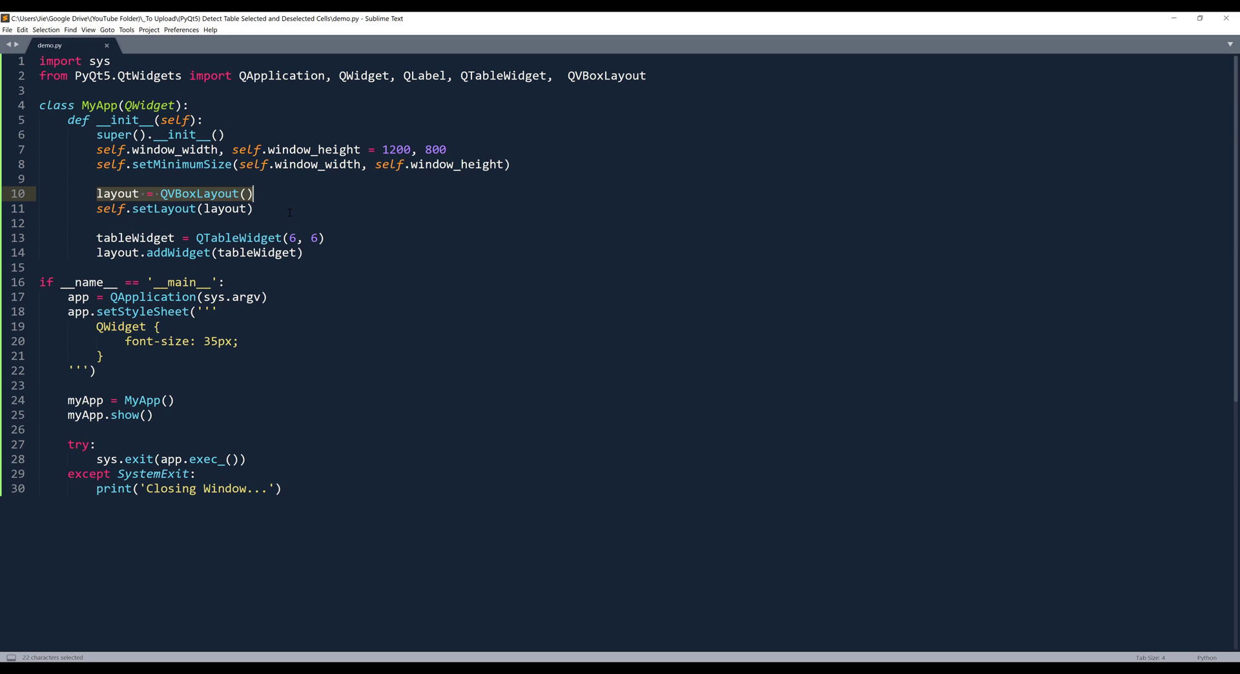
left_click(253, 208)
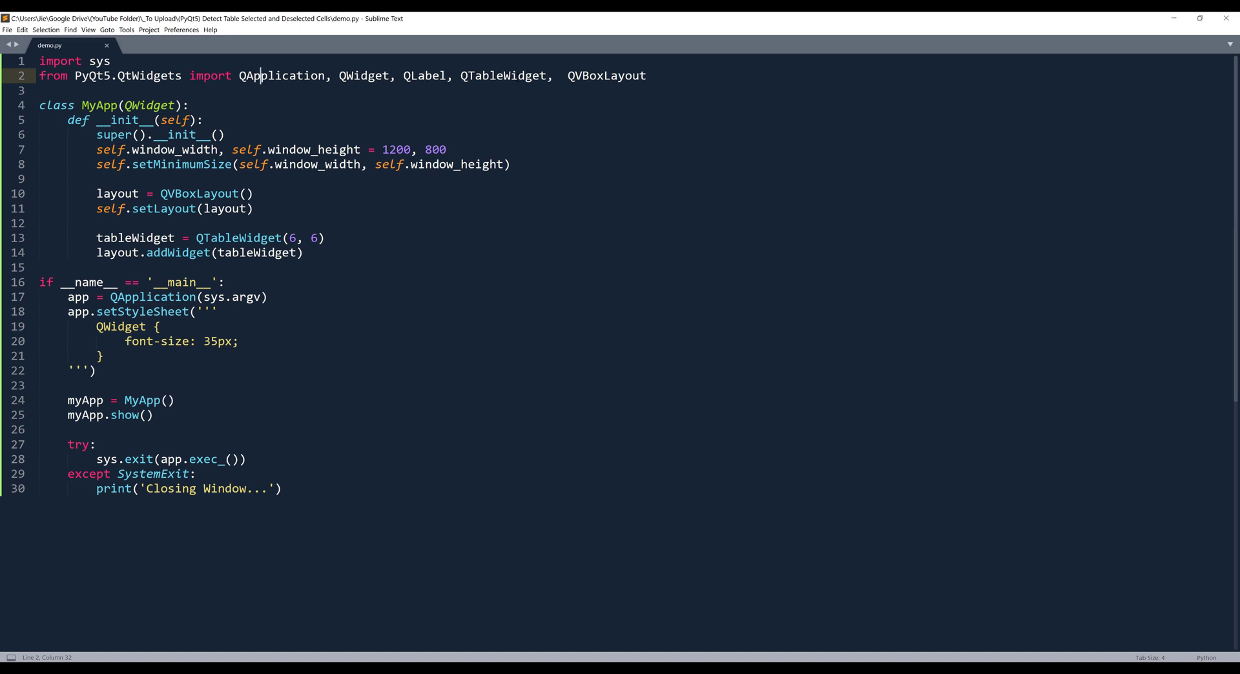
left_click(567, 75)
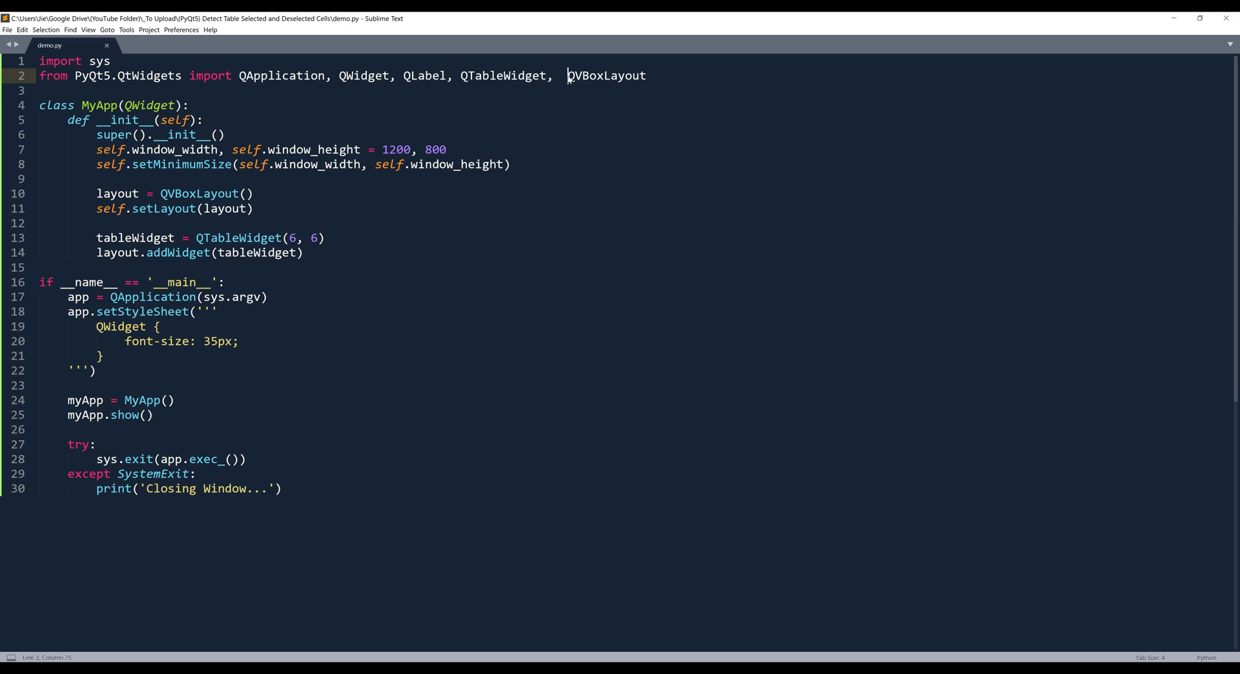
key("backspace")
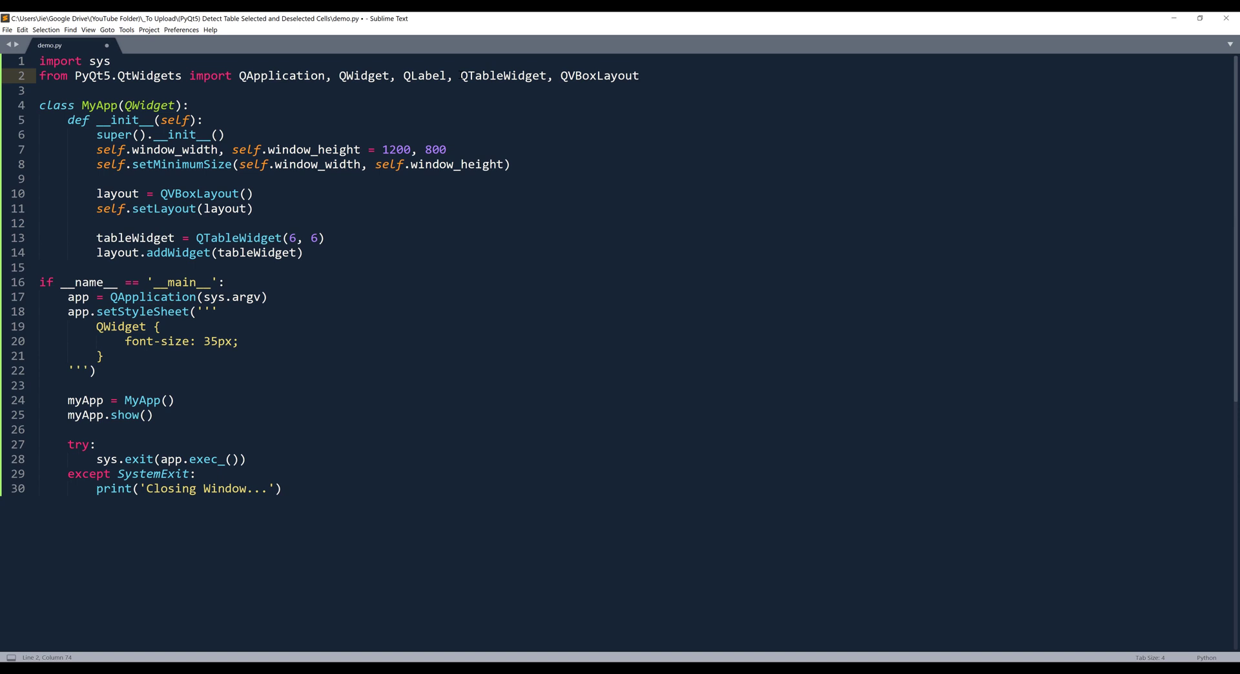
key("ctrl+x")
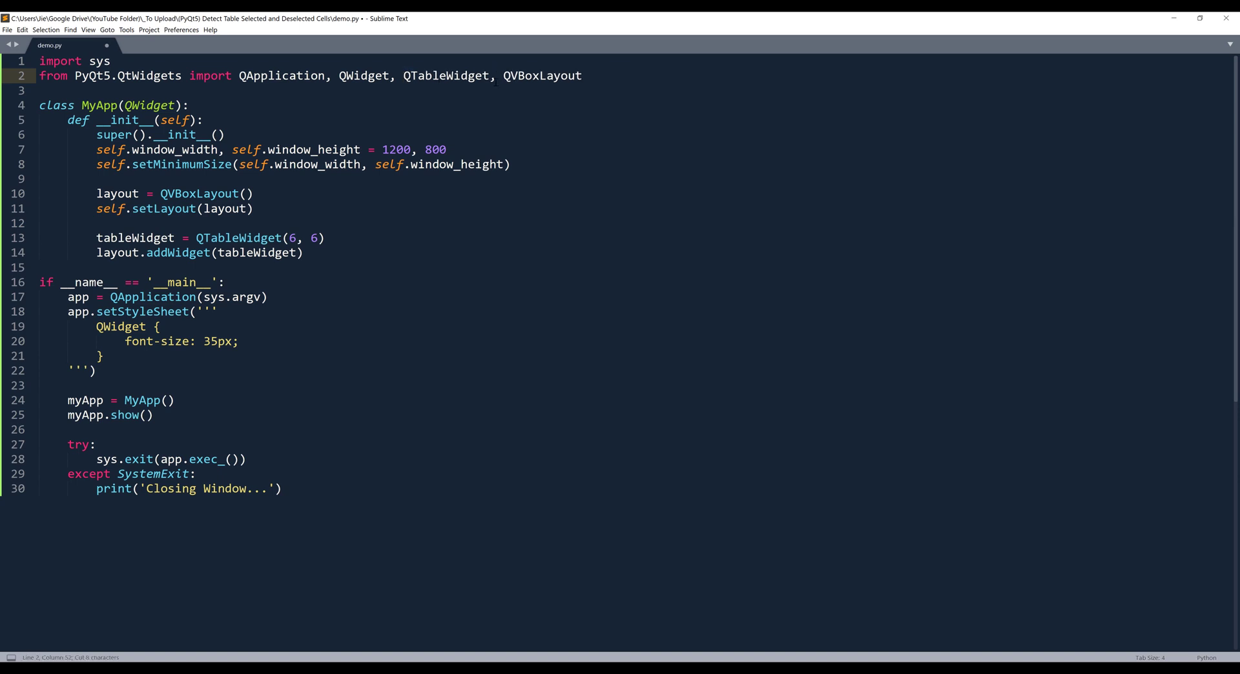
left_click(43, 223)
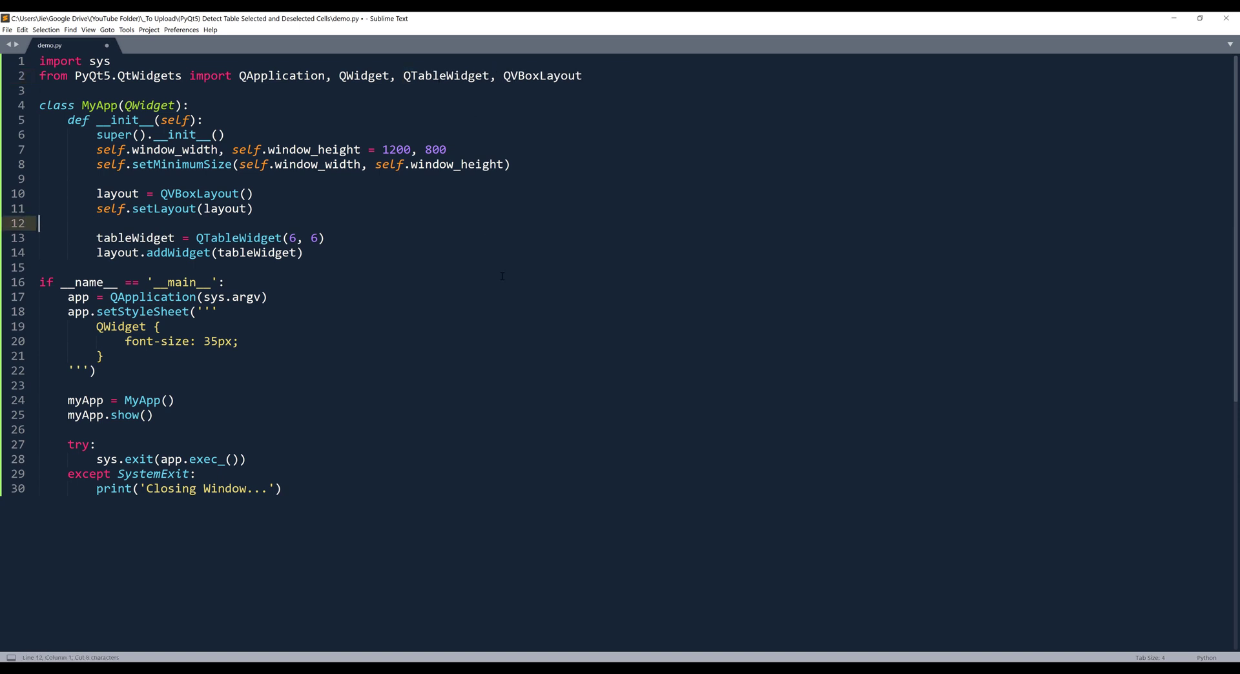
- Run the script and select cells in the 6x6 table, ending on row 3, column 2
key("ctrl+b")
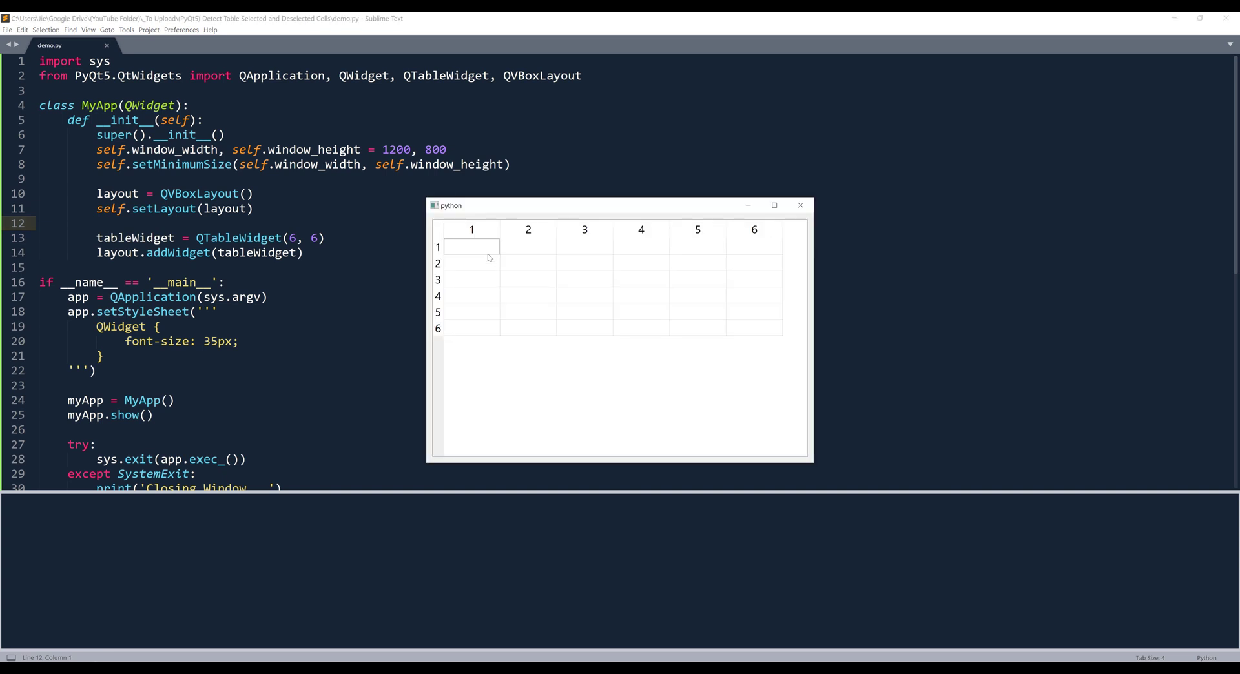
mouse_move(497, 259)
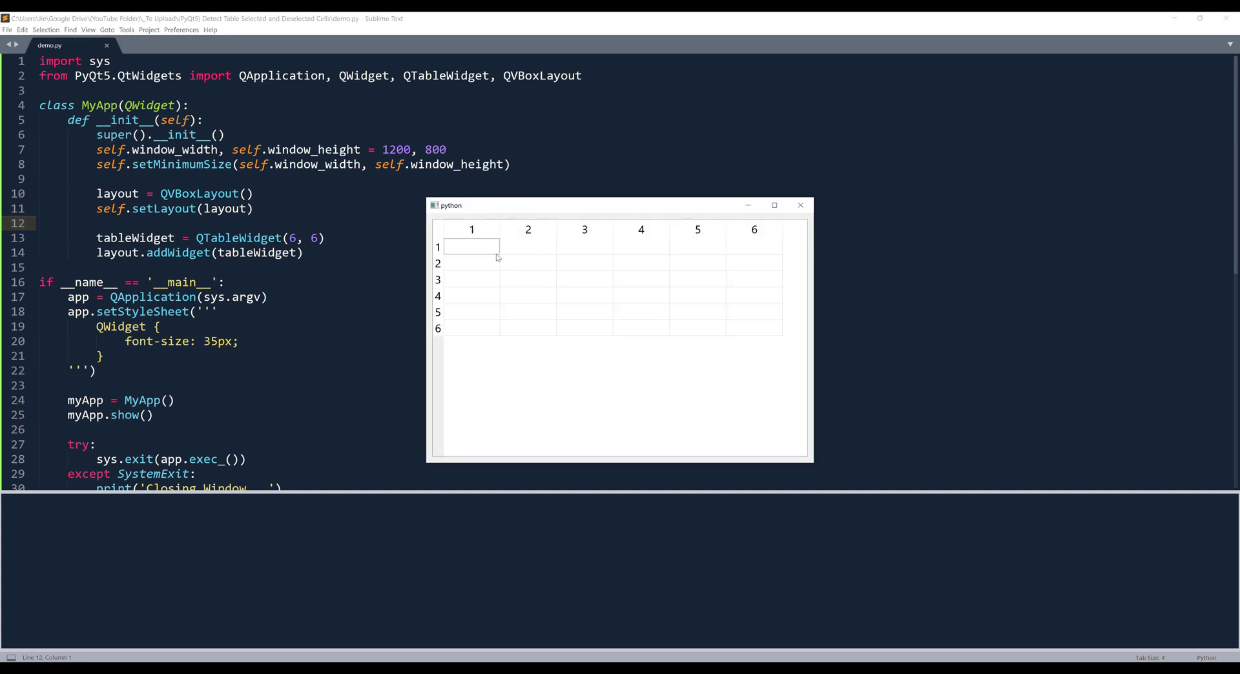
mouse_move(486, 252)
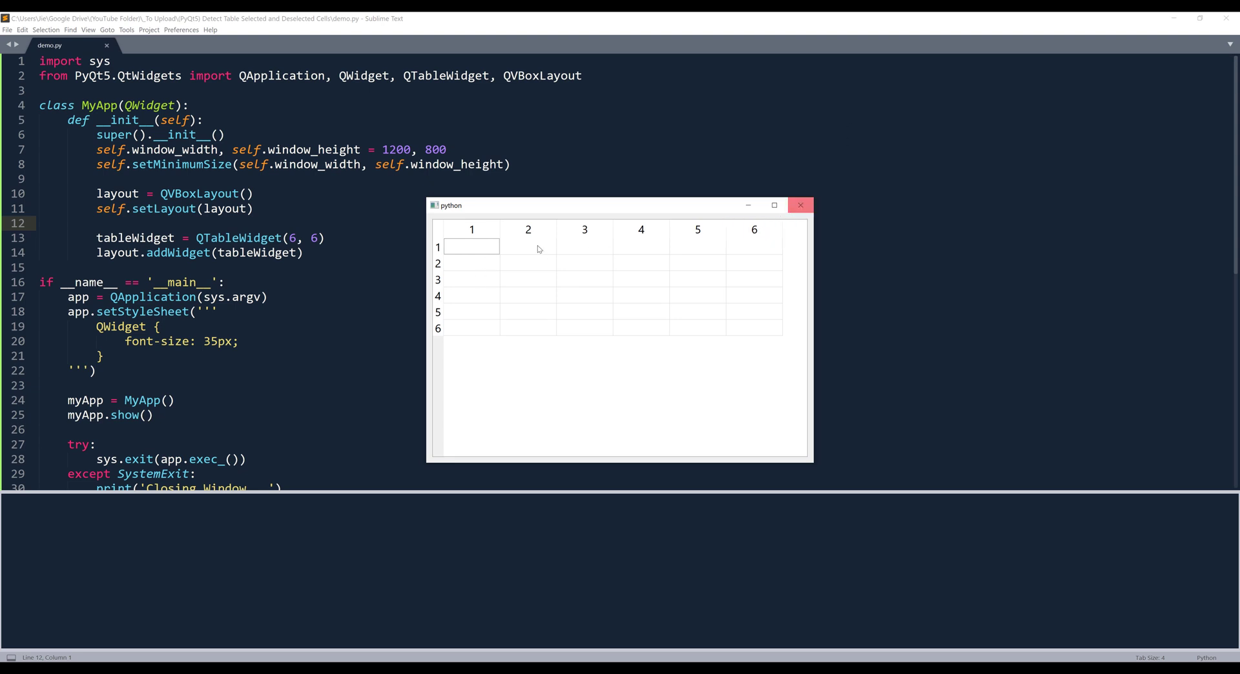
mouse_move(477, 265)
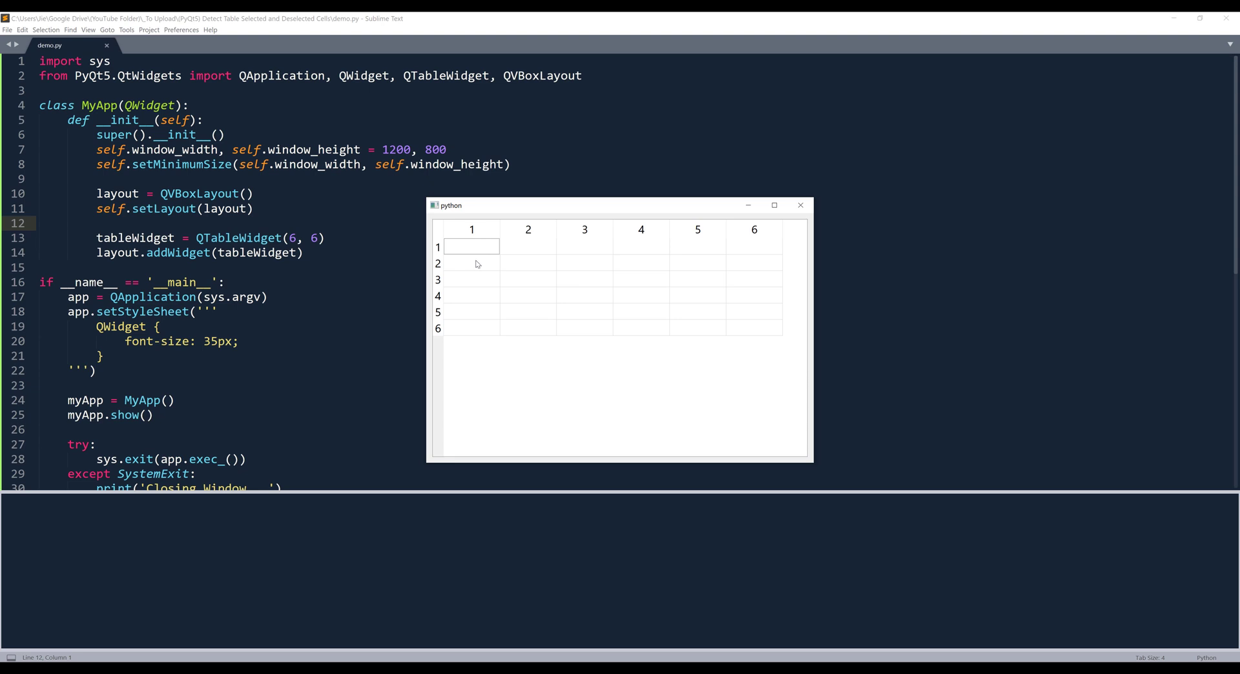
left_click_drag(472, 246, 472, 282)
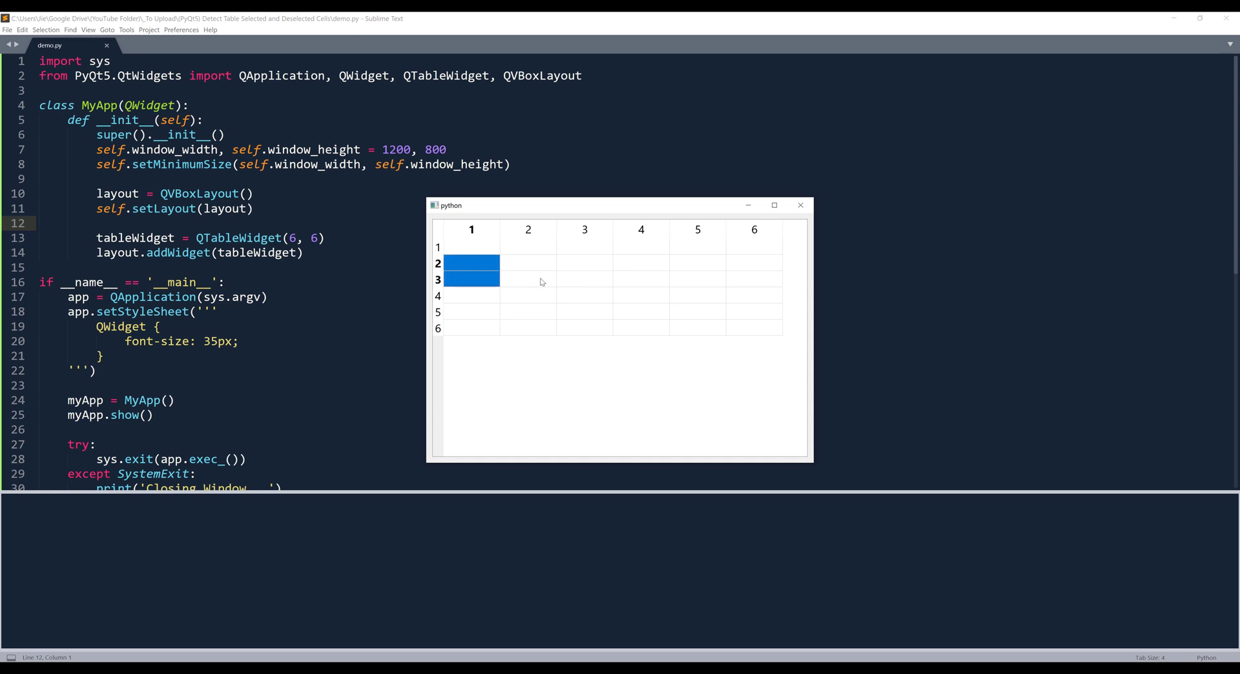
left_click(528, 282)
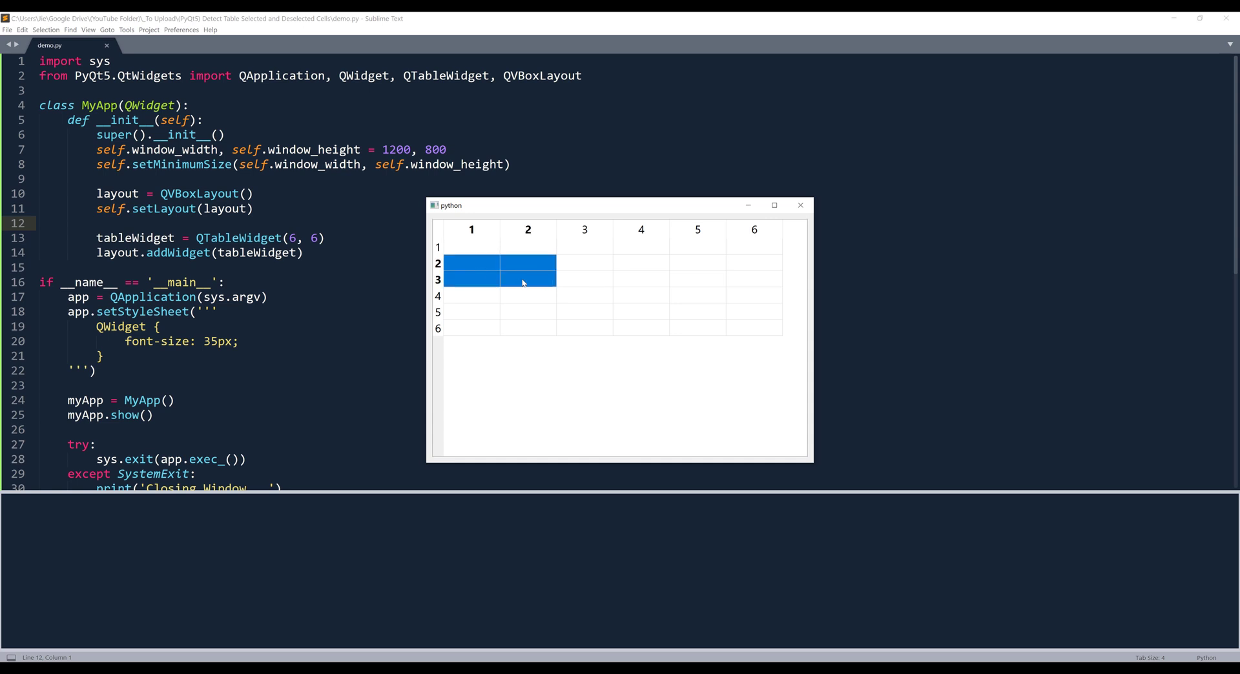
mouse_move(471, 271)
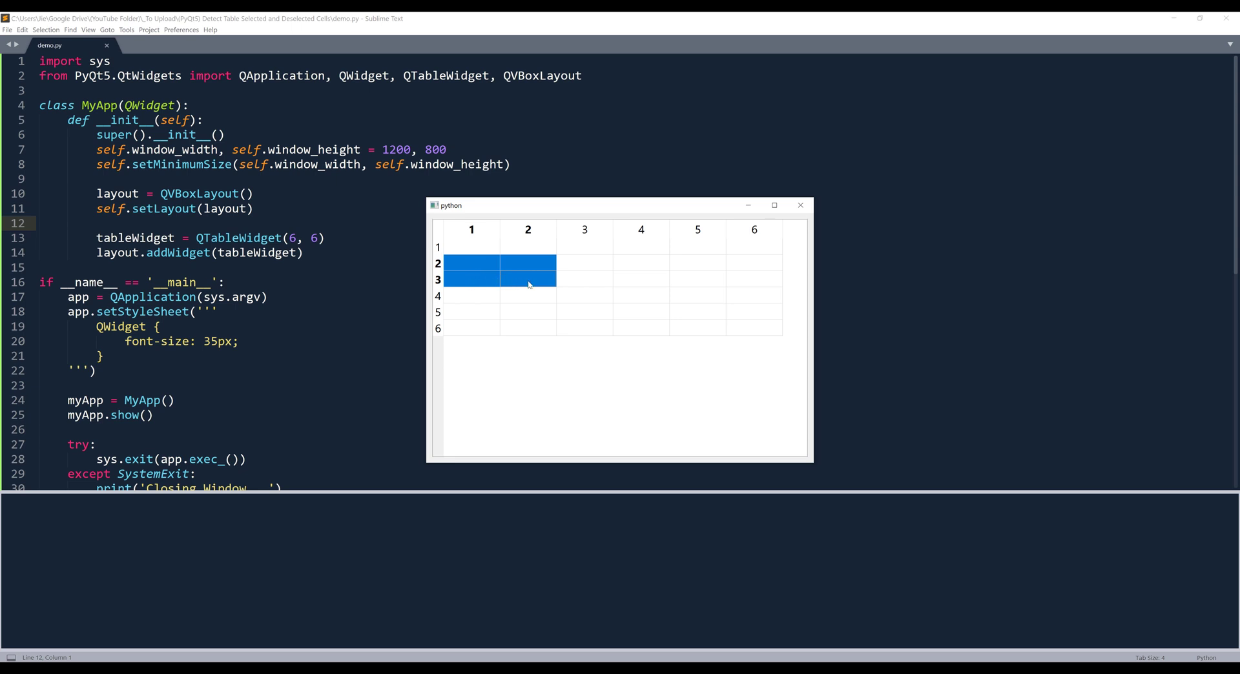
left_click(527, 279)
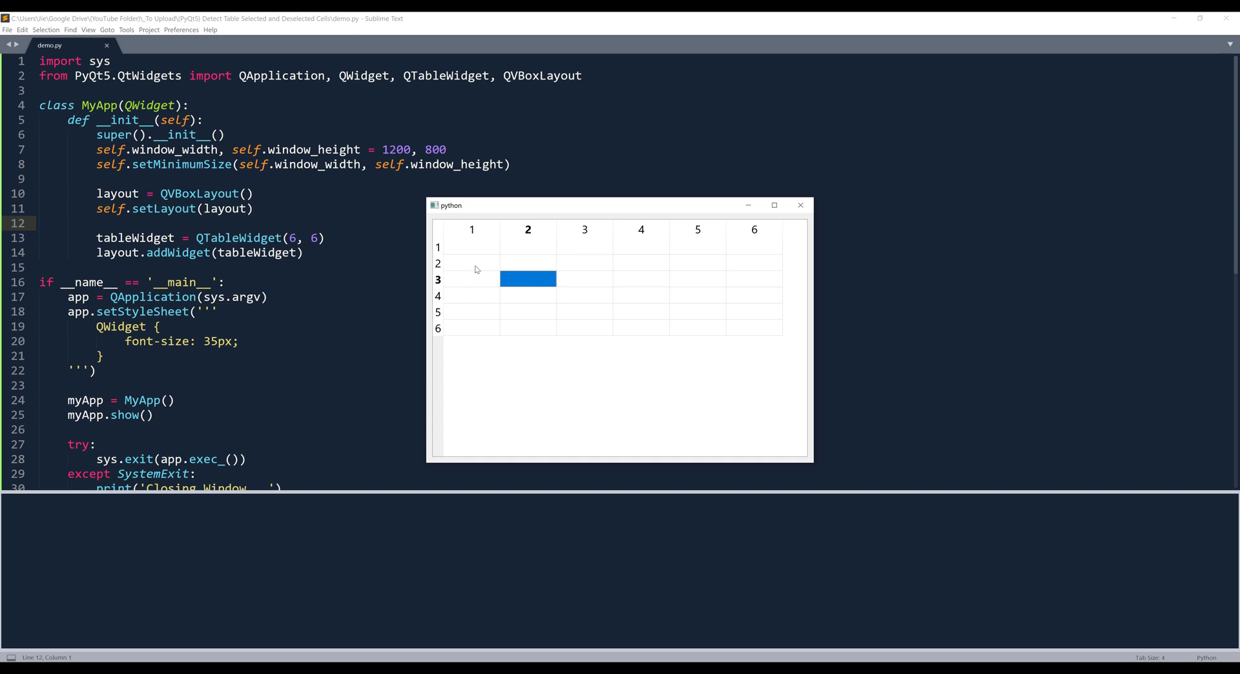
mouse_move(514, 283)
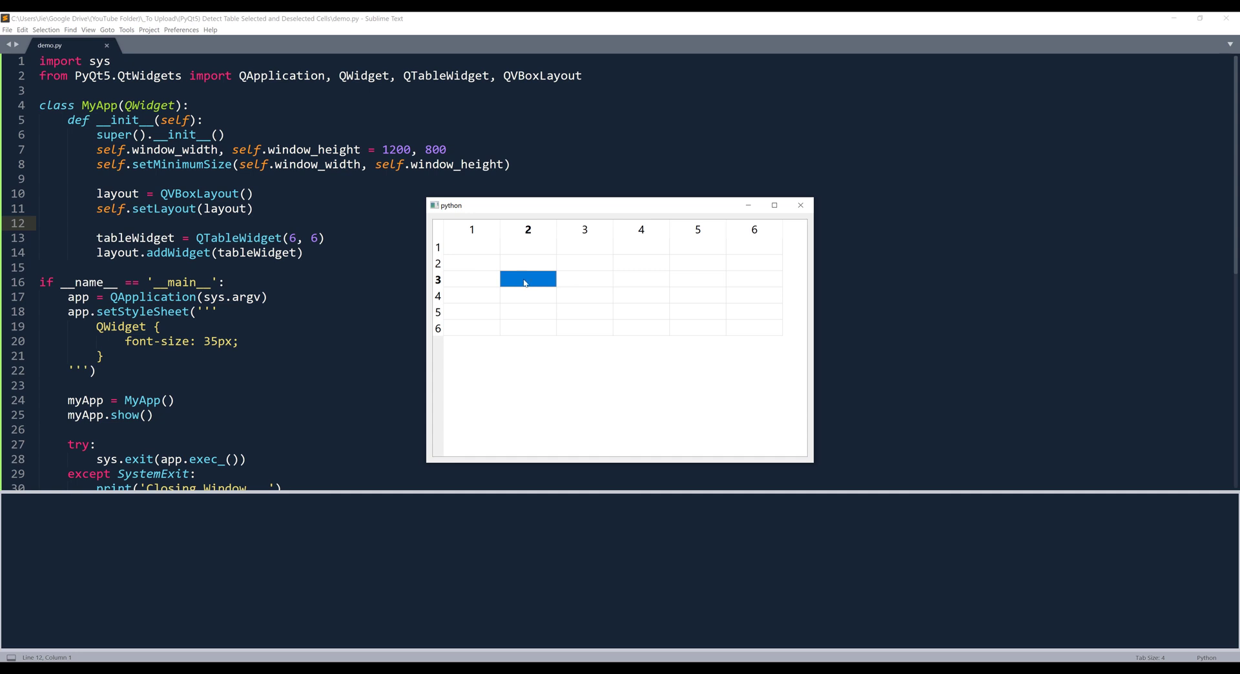
mouse_move(808, 215)
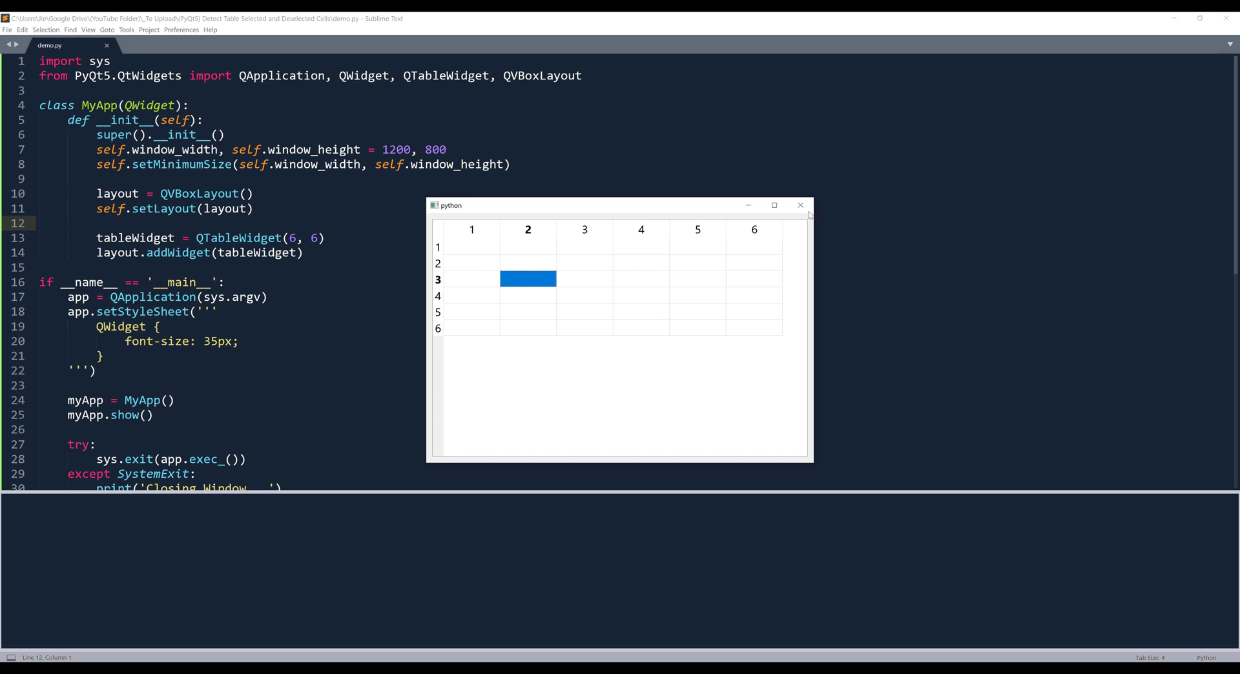
- Close the table window and add tableWidget.selectionModel().selectionChanged.connect() below addWidget
left_click(800, 206)
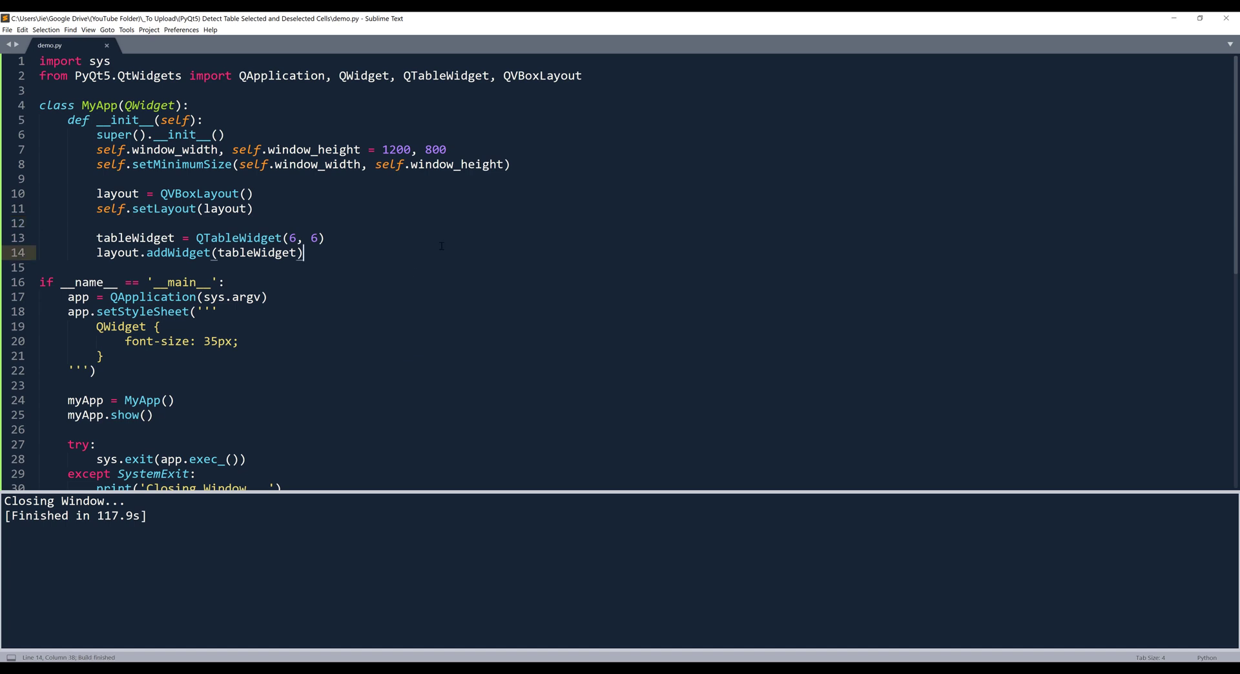
key("Enter")
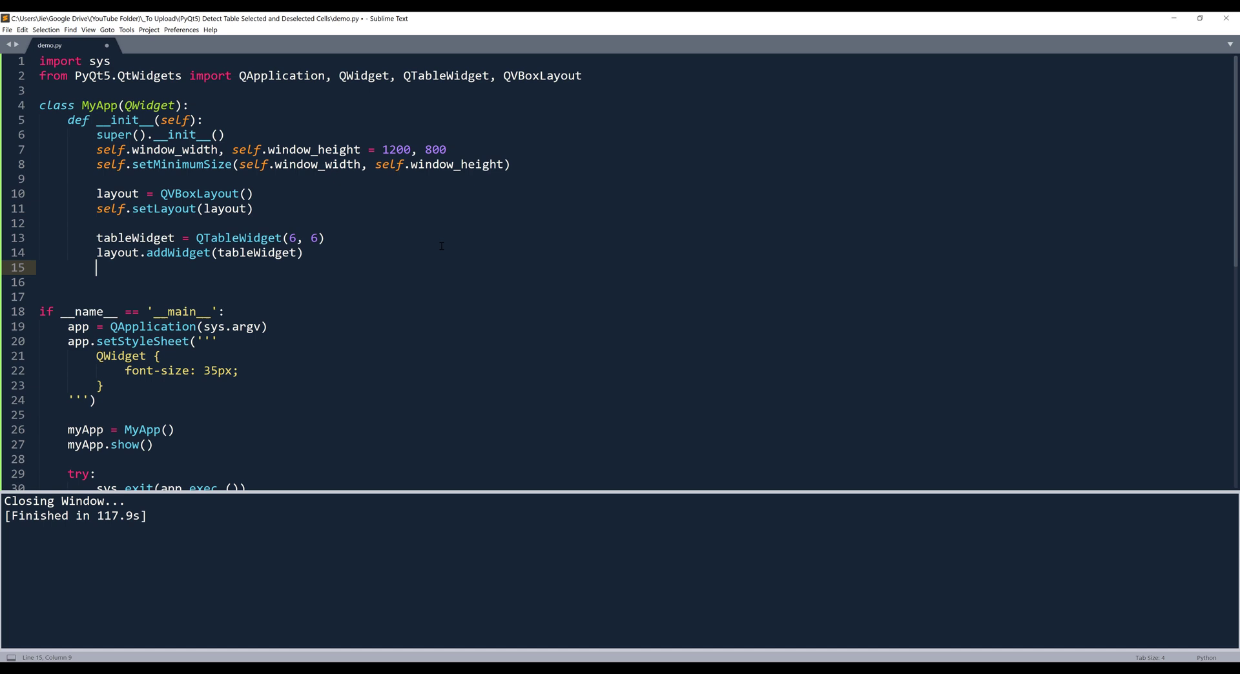
type("tableWidget")
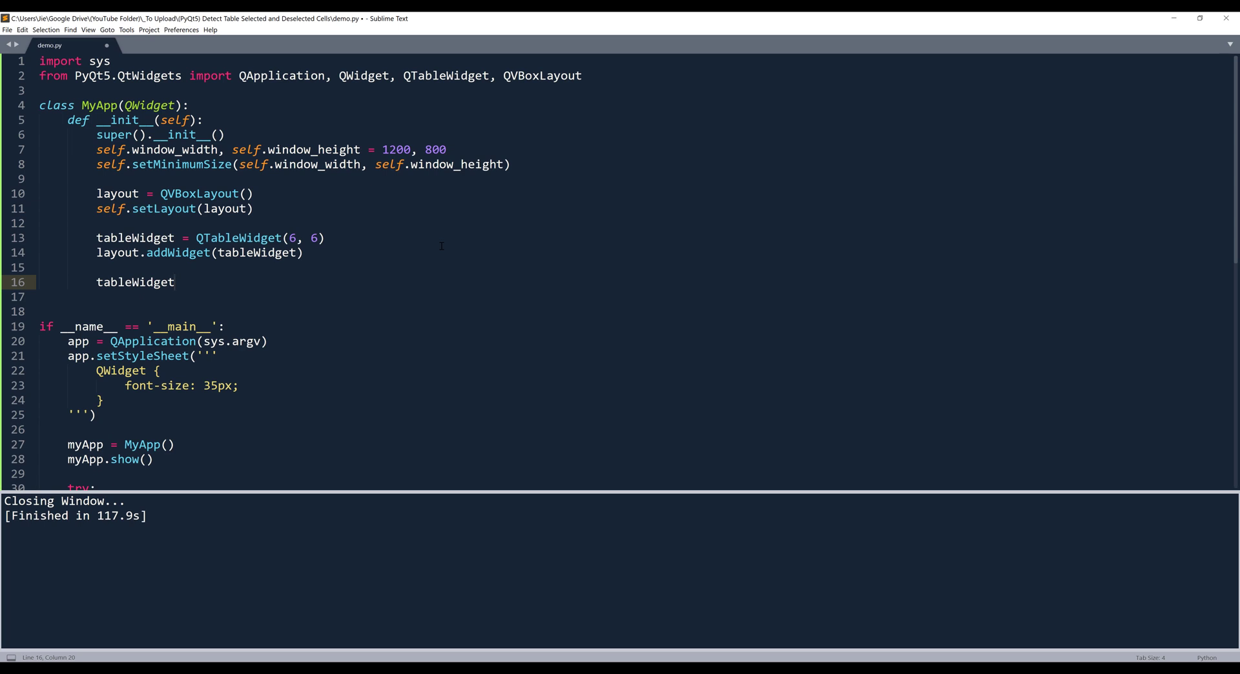
type(".selectionModel().")
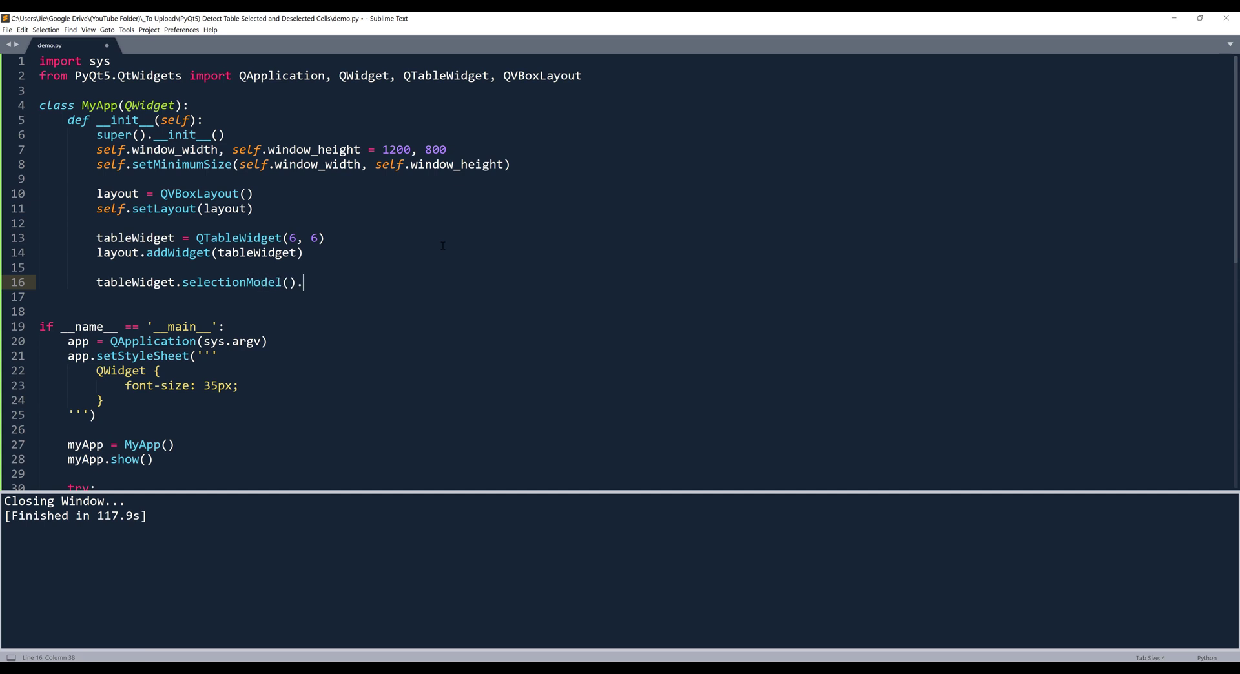
type("selectionChanged.")
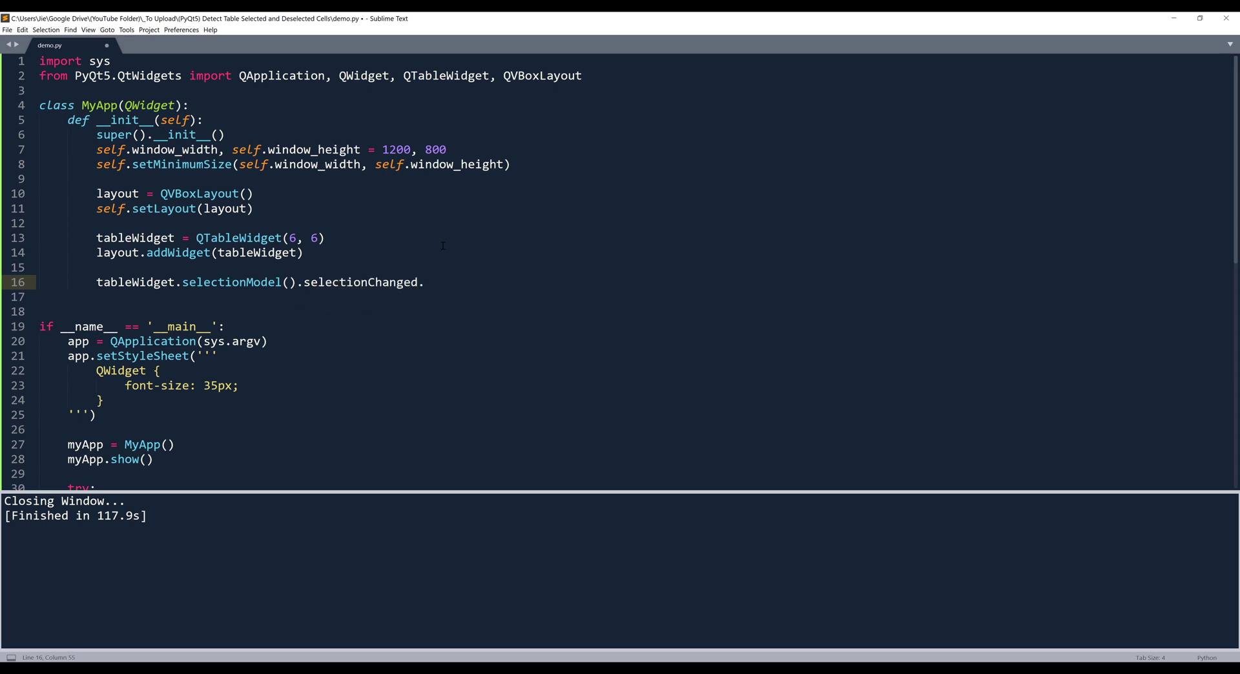
type("connec")
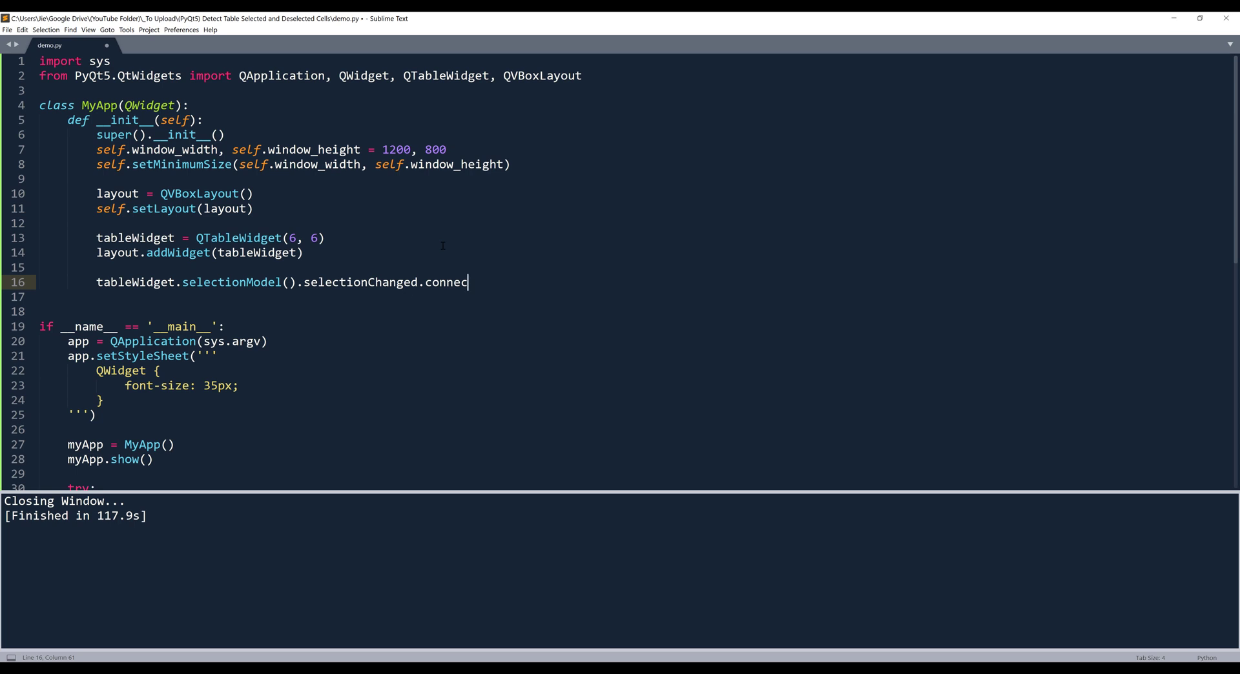
type("t()")
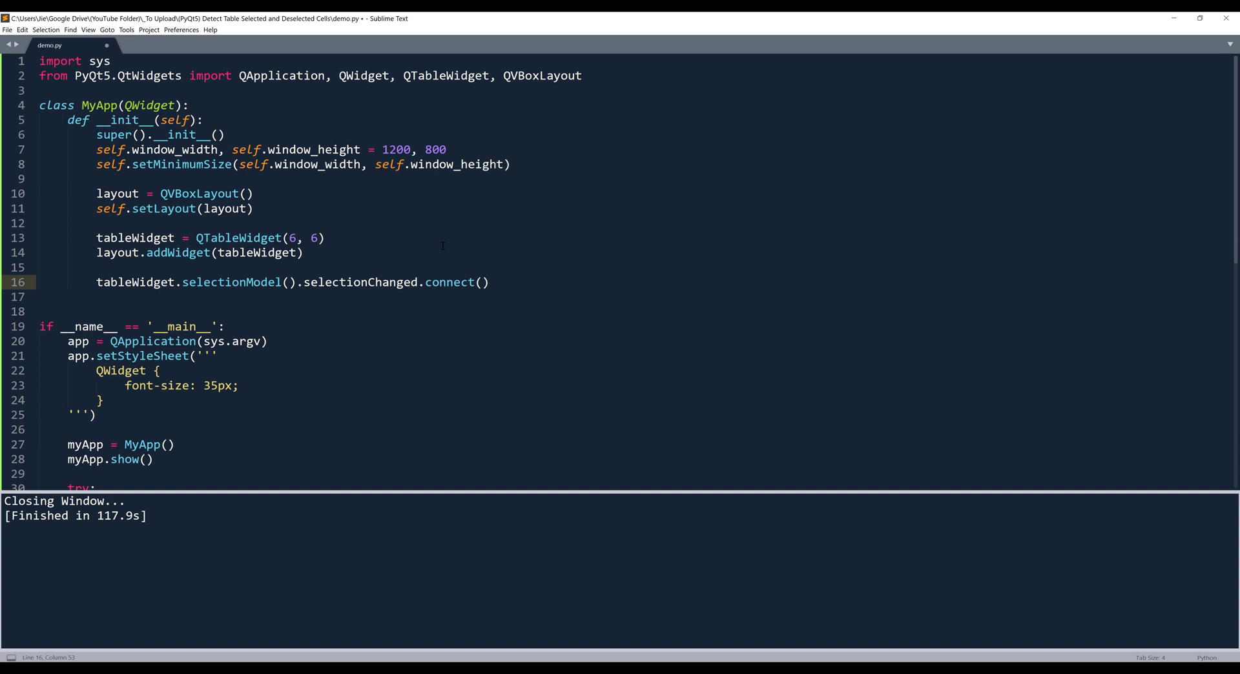
type("def")
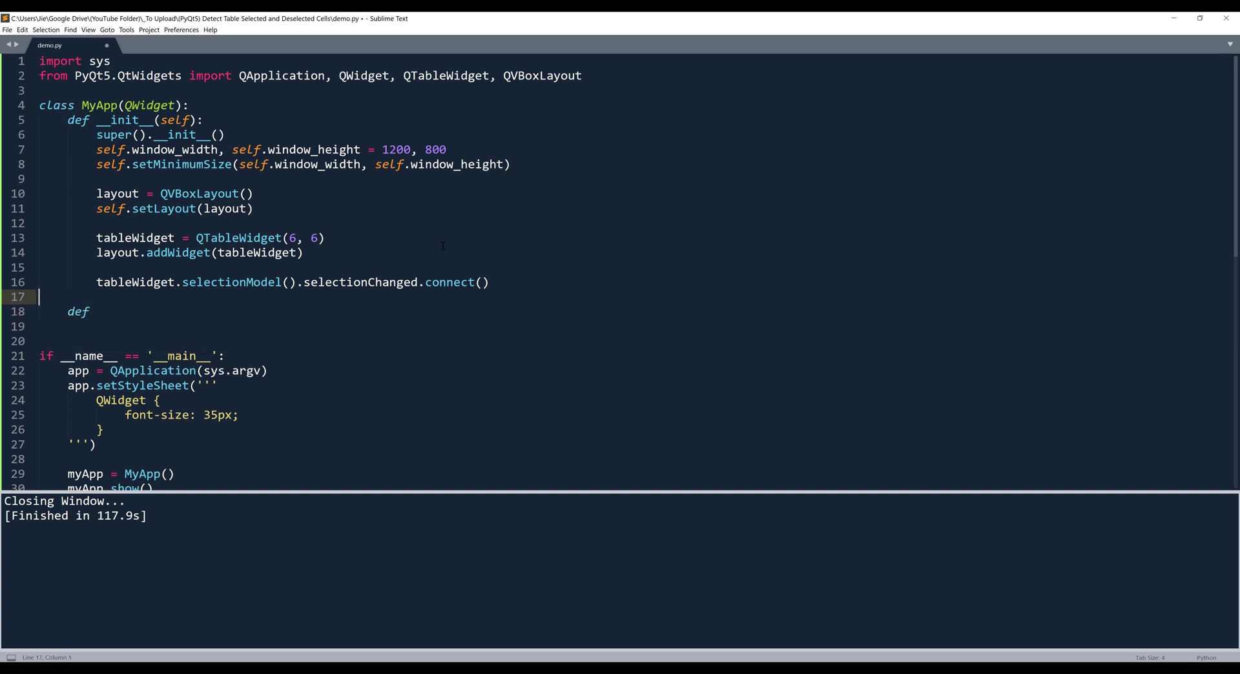
- Define on_selectionChanged(self, selected, deselected) with a print of the selection arguments
left_click(483, 282)
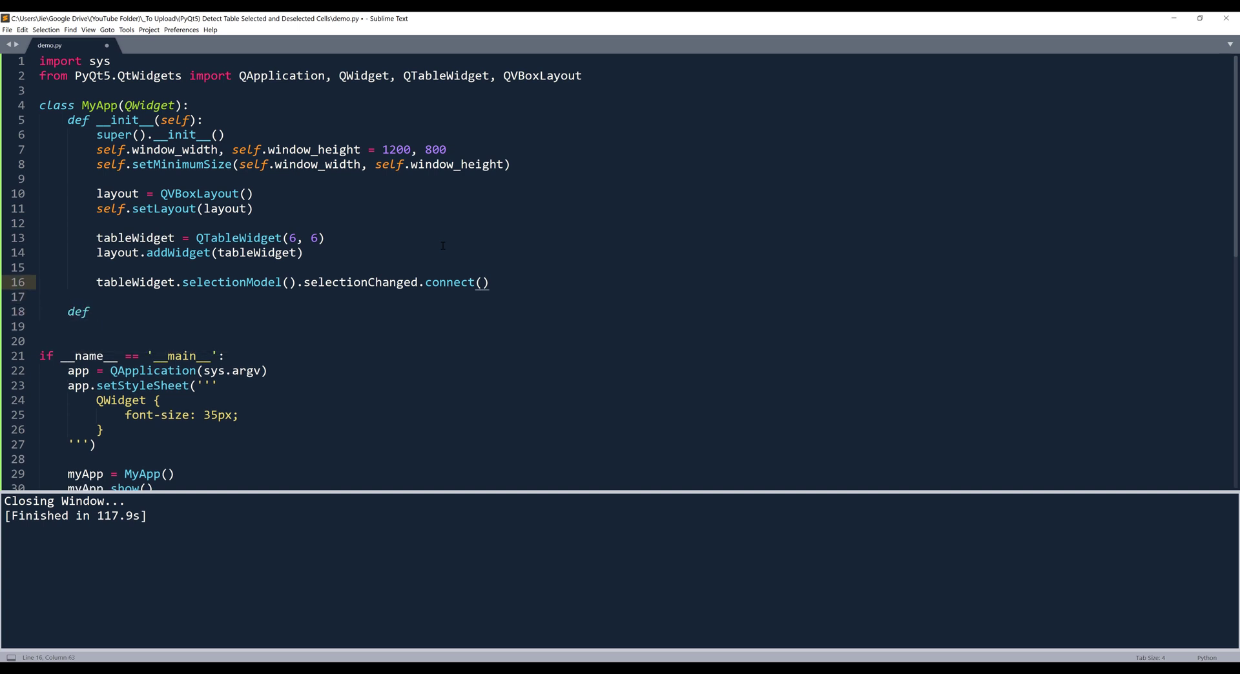
left_click(483, 282)
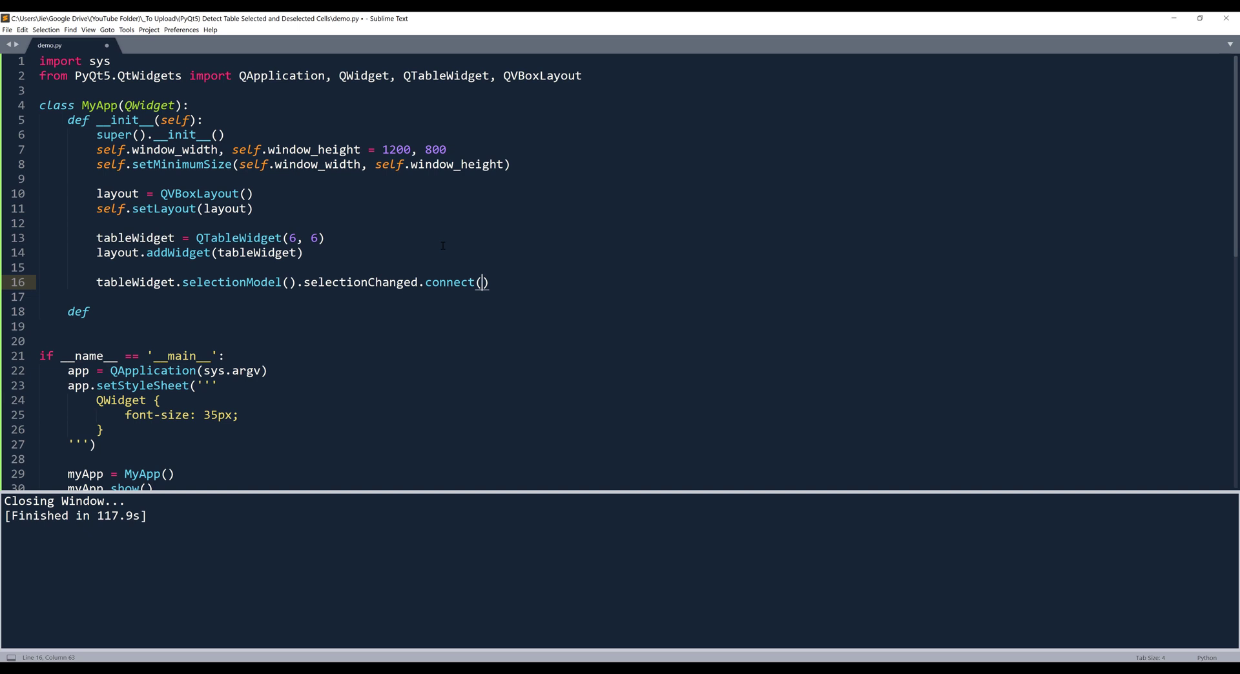
left_click(95, 311)
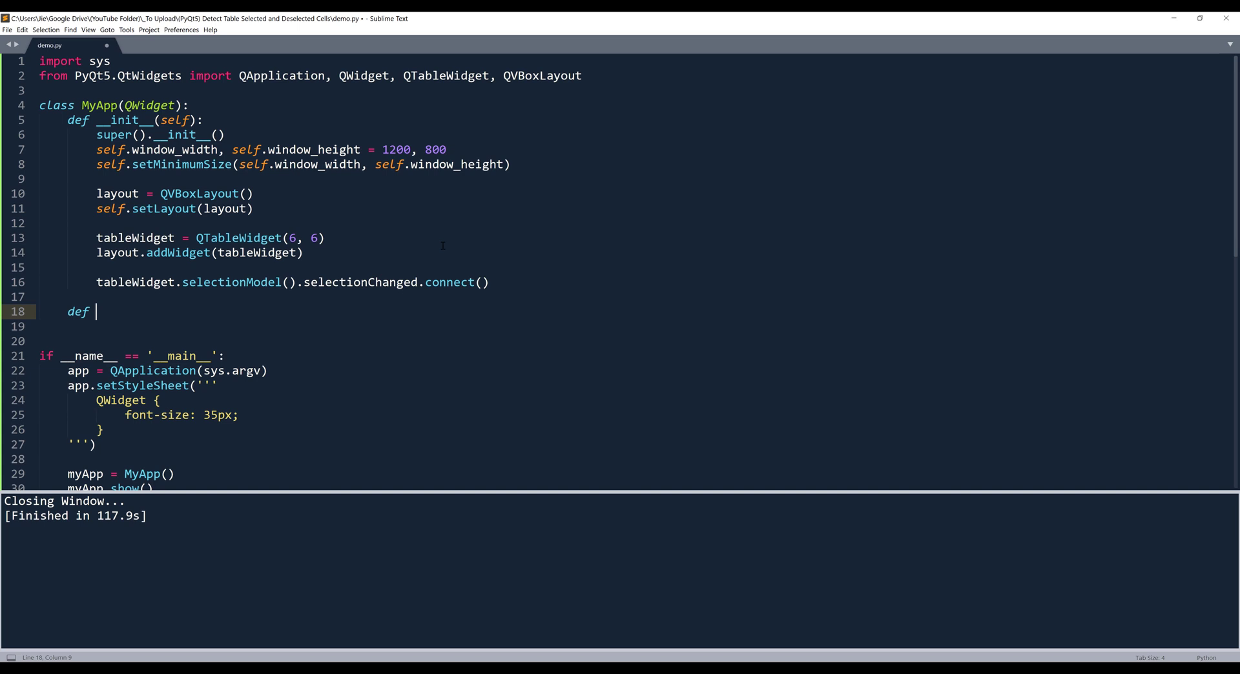
type("o")
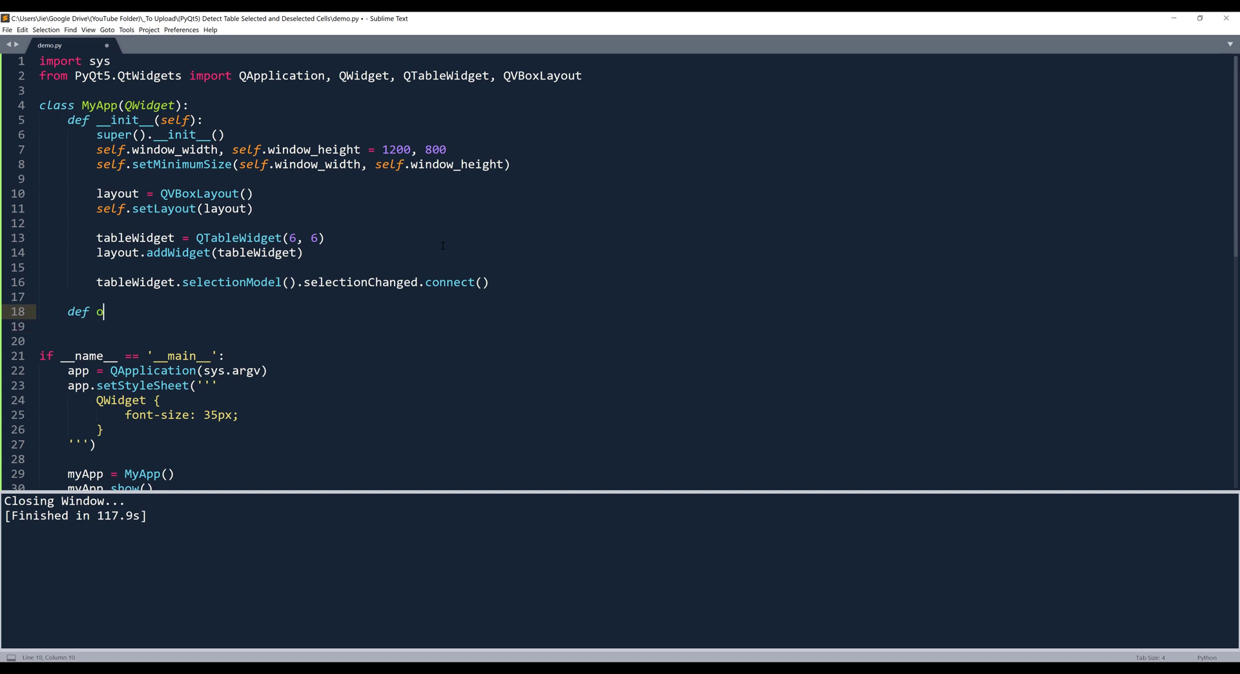
type("n_s")
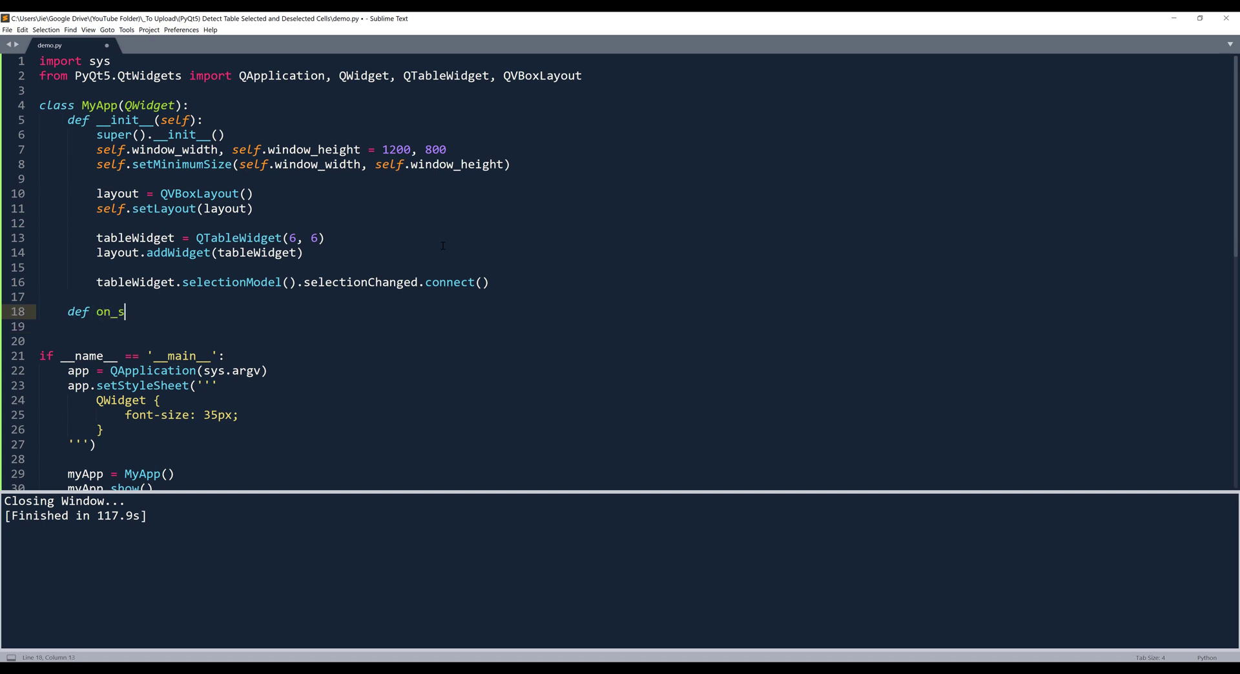
type("electionChanged")
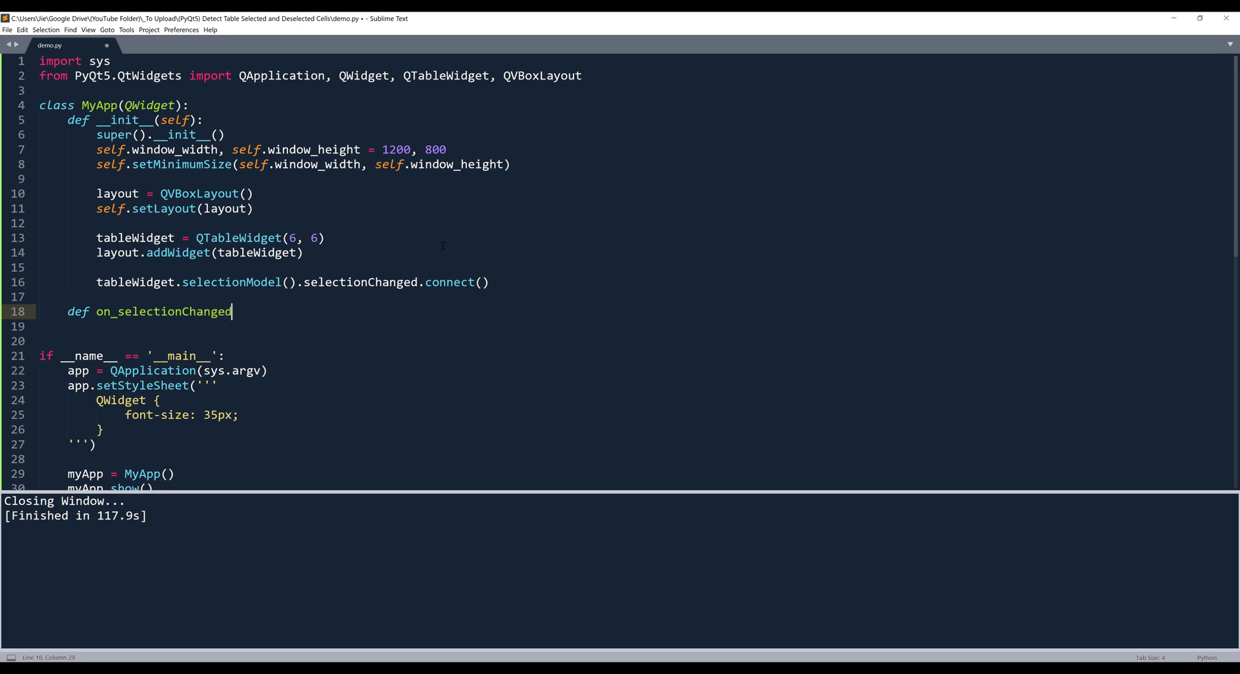
type("(self, )")
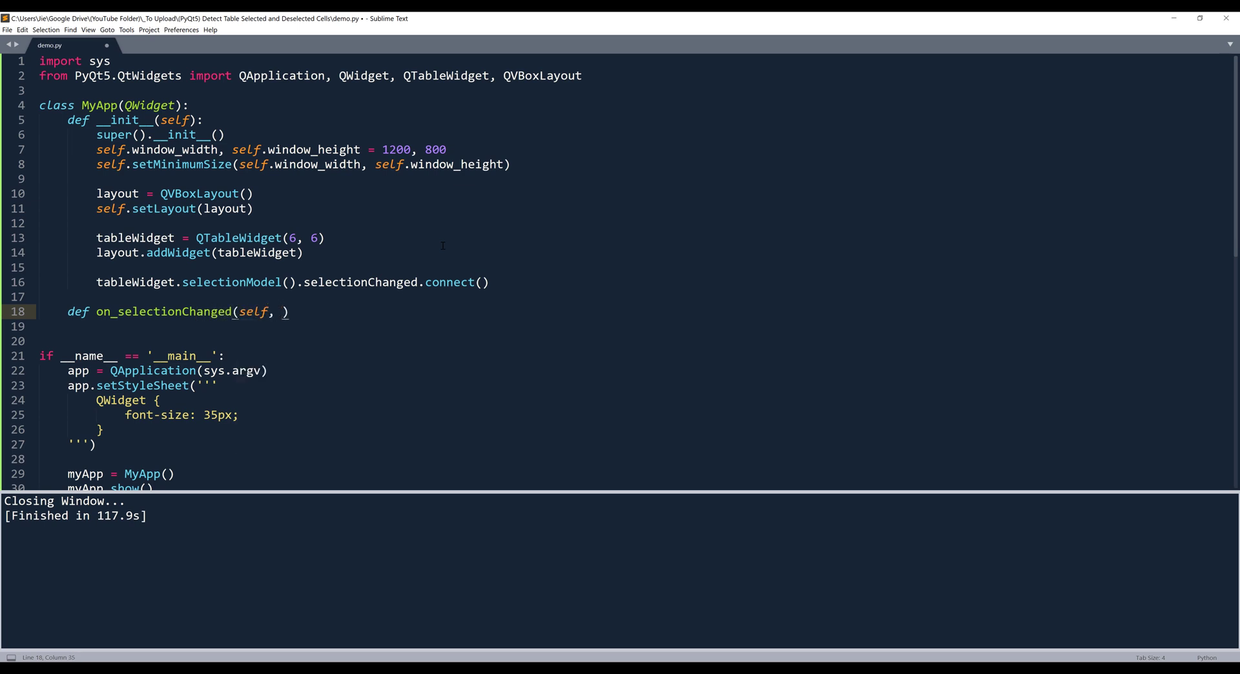
type("selected")
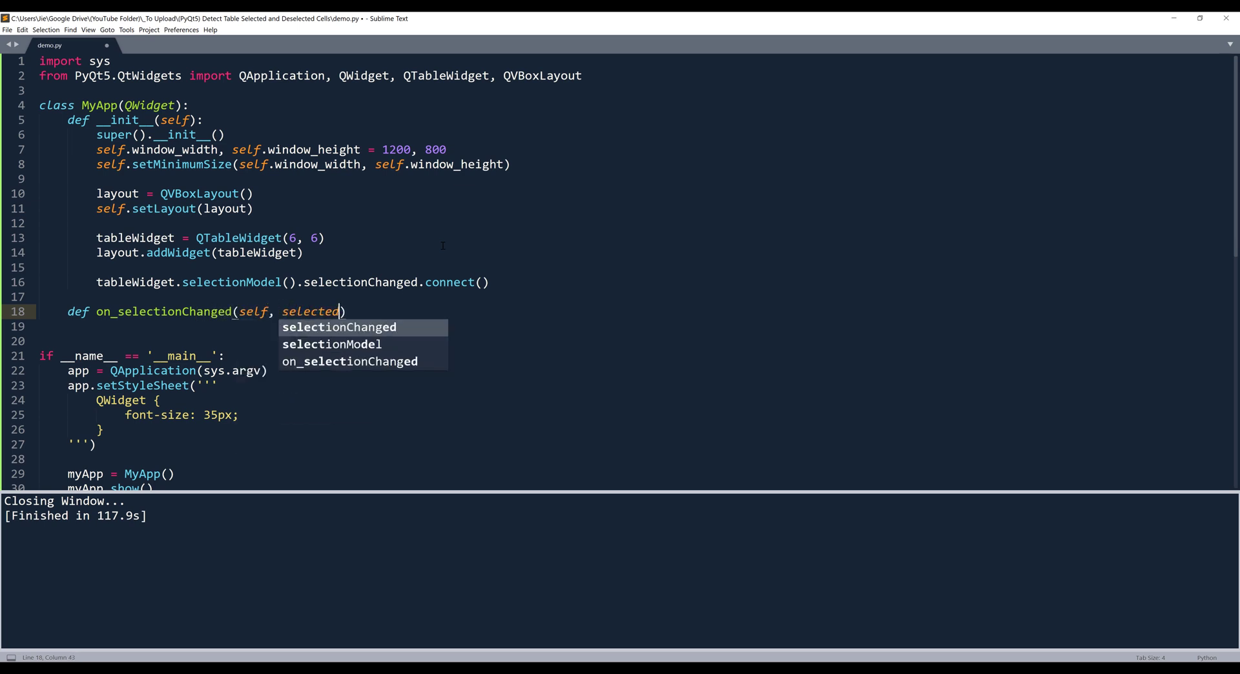
type(",")
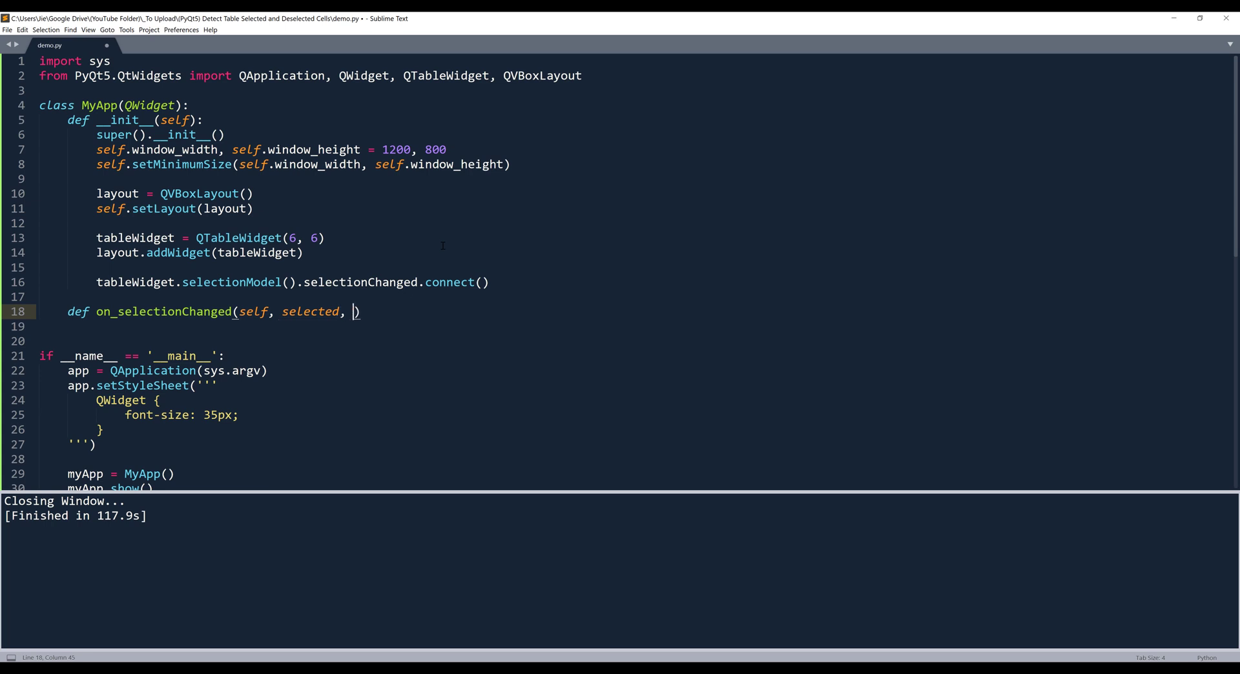
type("delsected):")
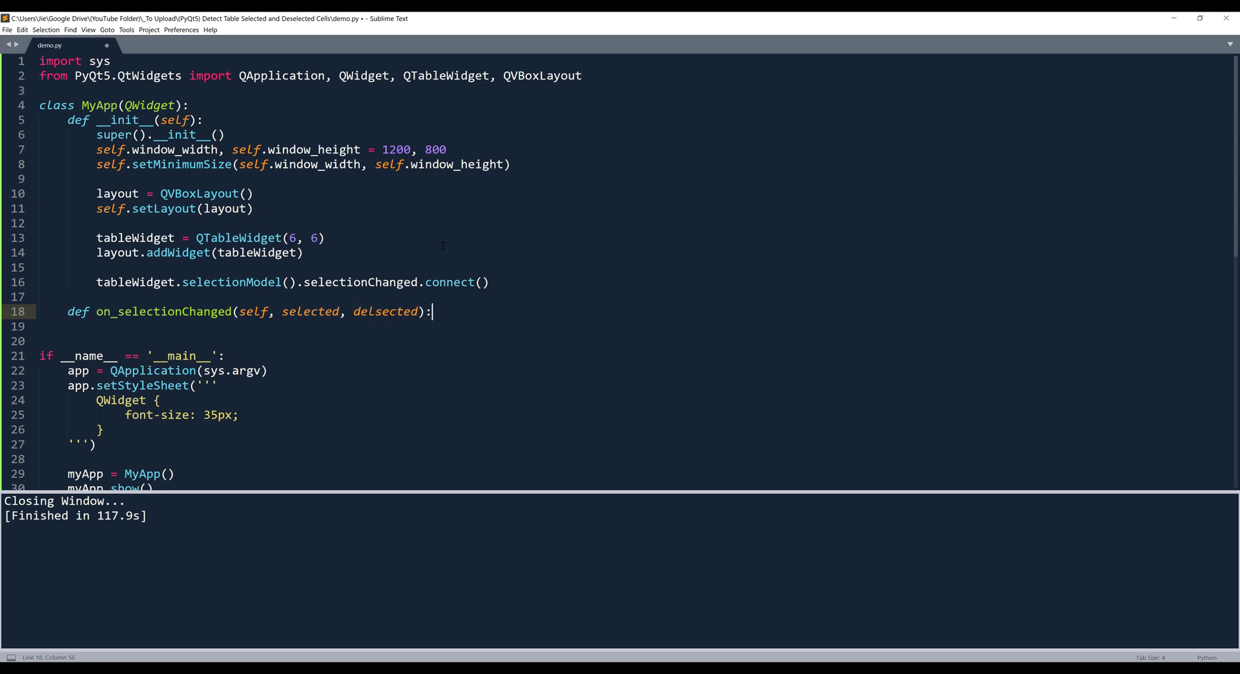
type("print(sel")
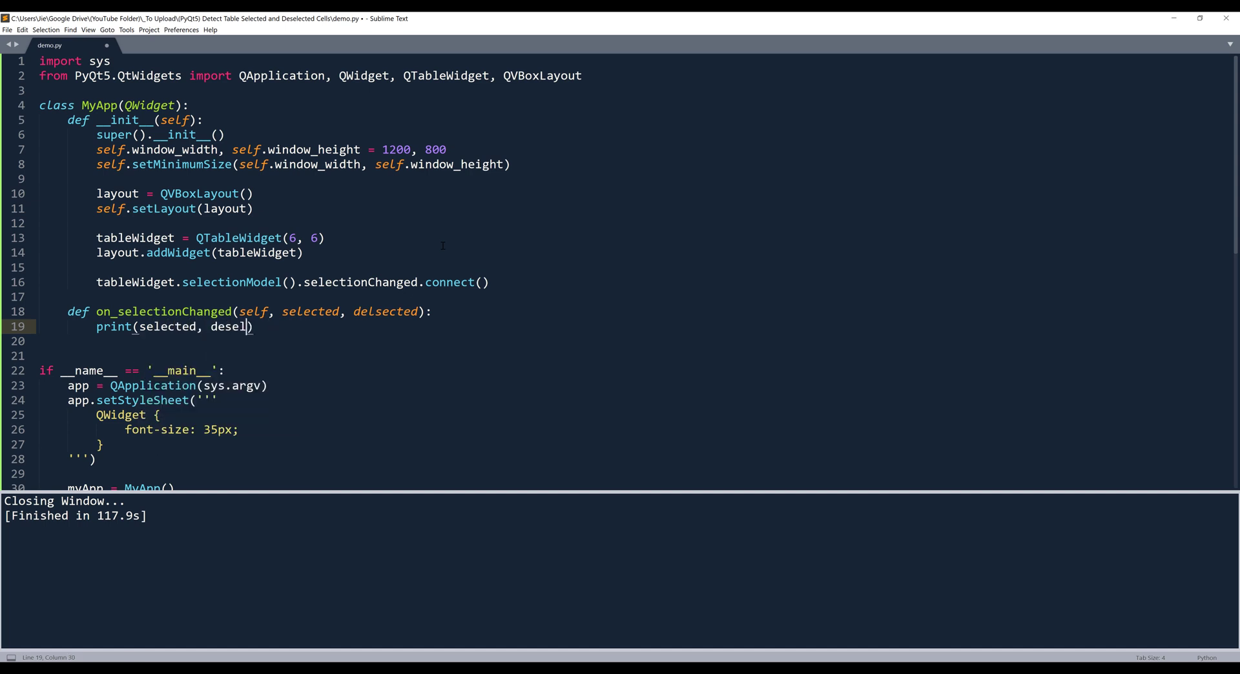
type("ected")
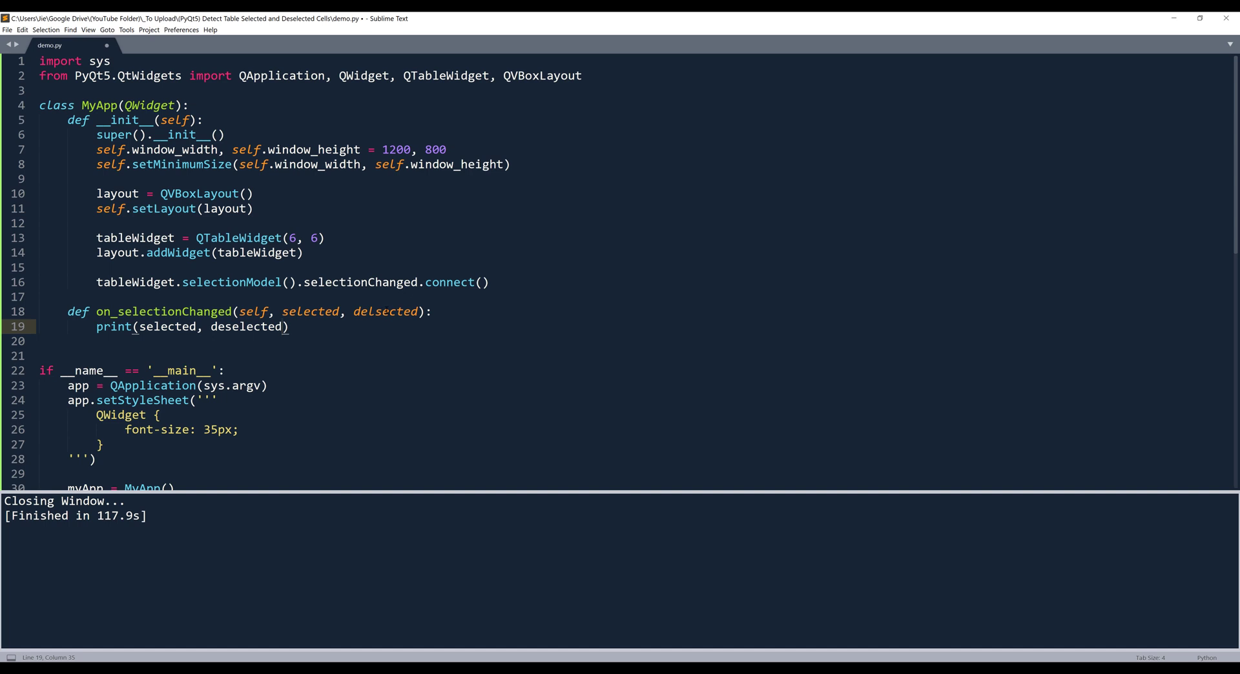
- Fix the 'delsected' typo and copy the method name into the connect call
left_click(380, 311)
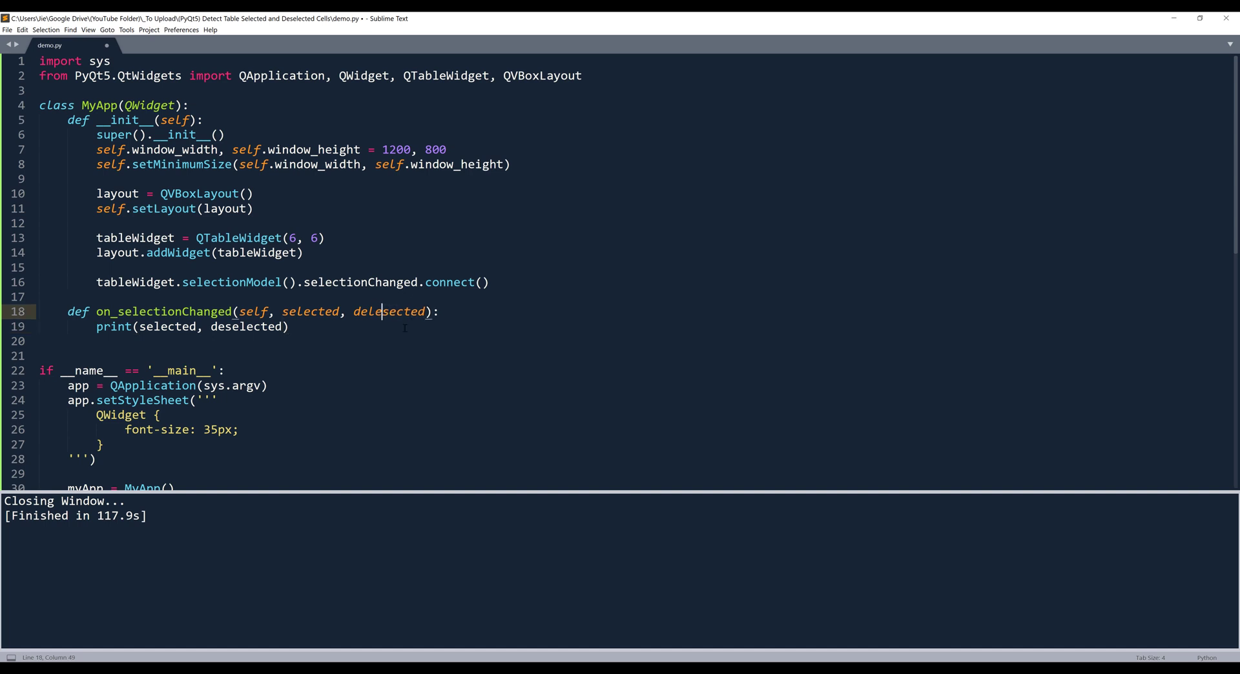
key("BackSpace")
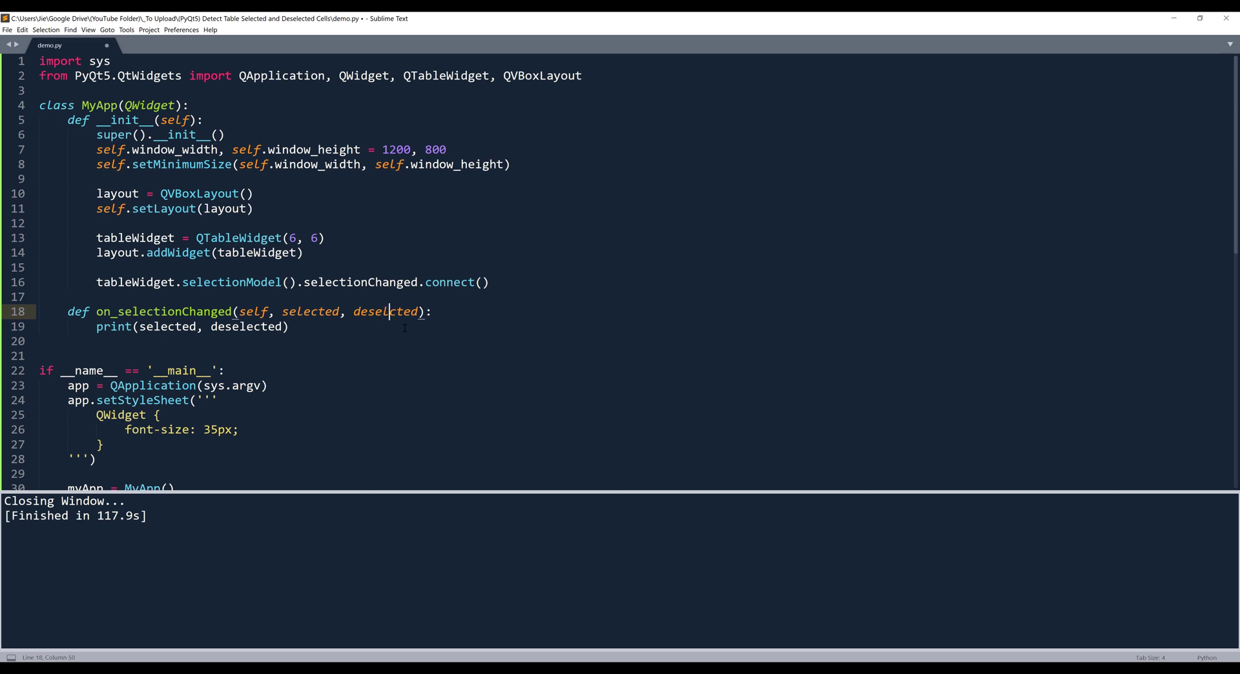
double_click(388, 311)
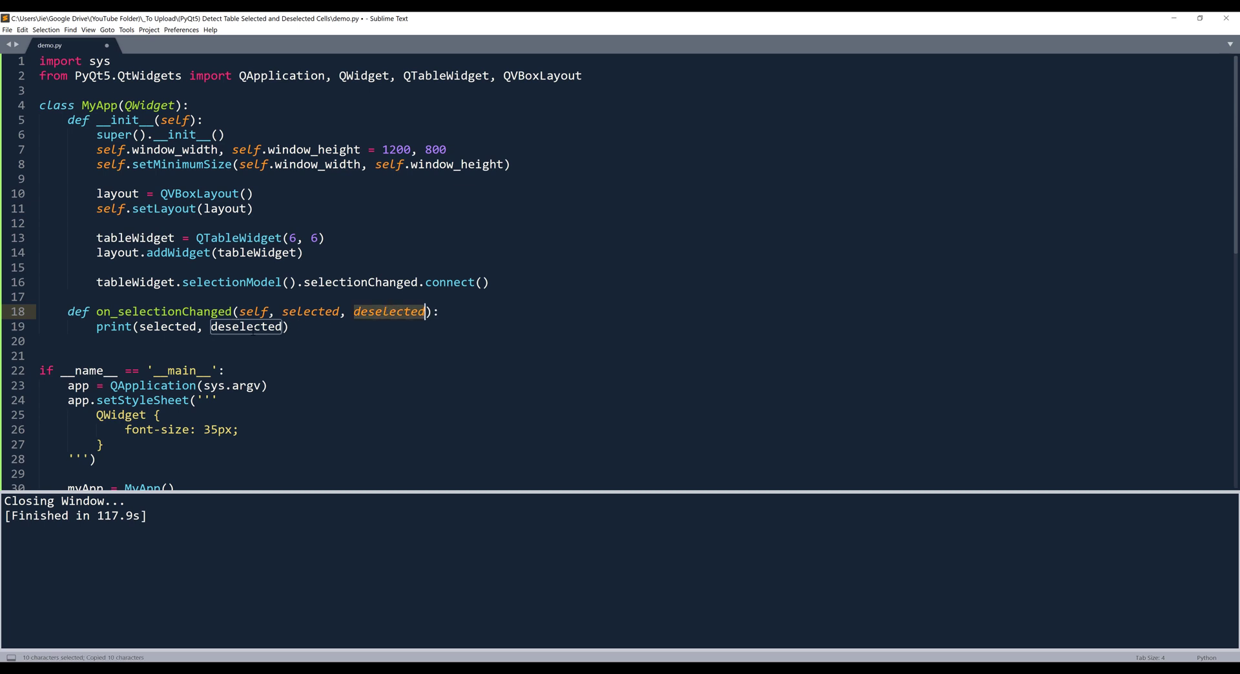
left_click(438, 311)
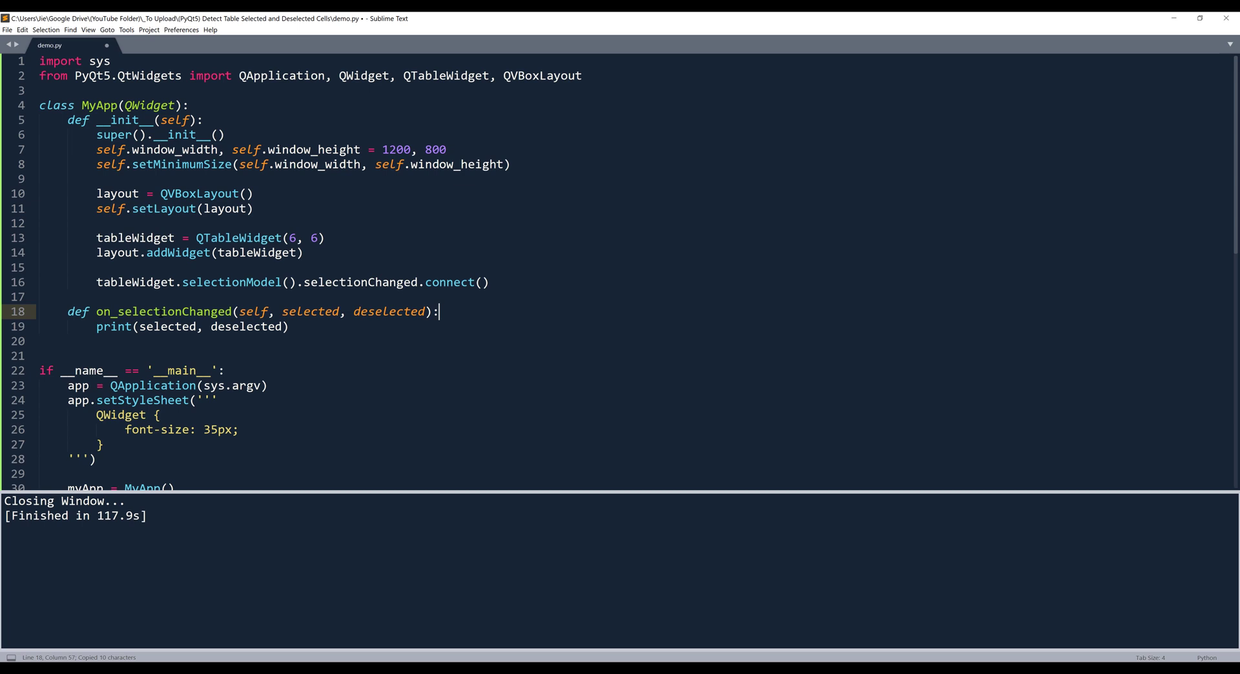
double_click(162, 311)
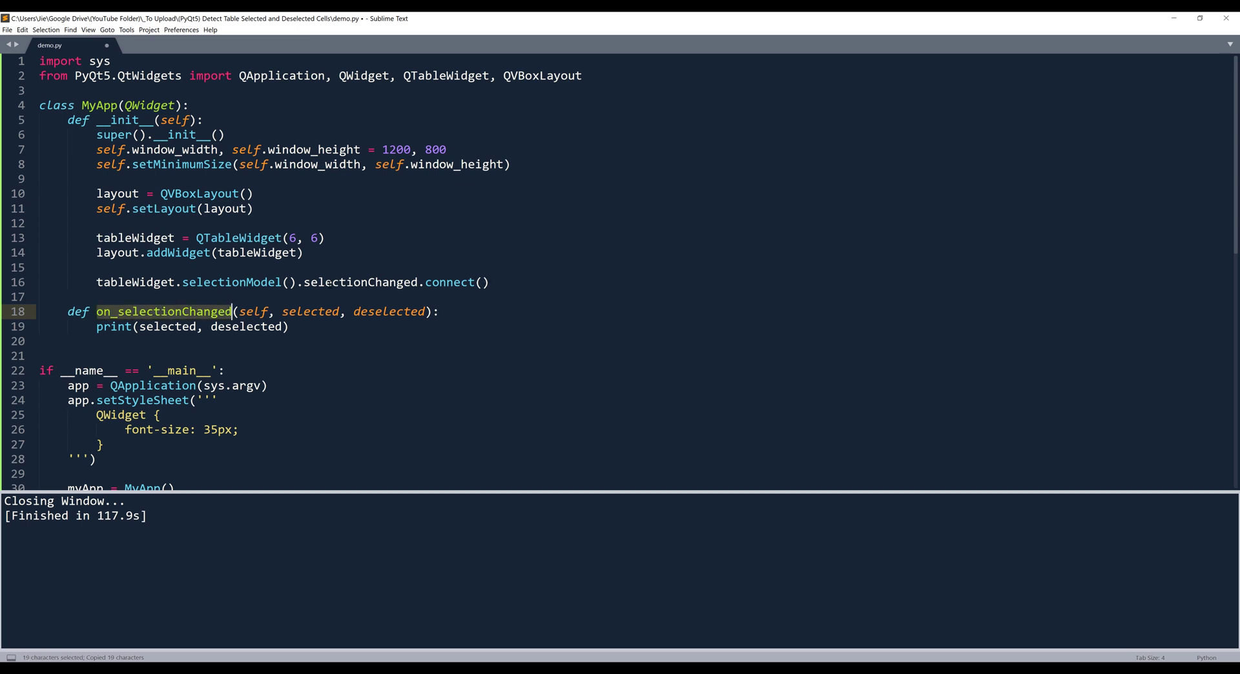
left_click(483, 282)
type("self.on_selectionChanged")
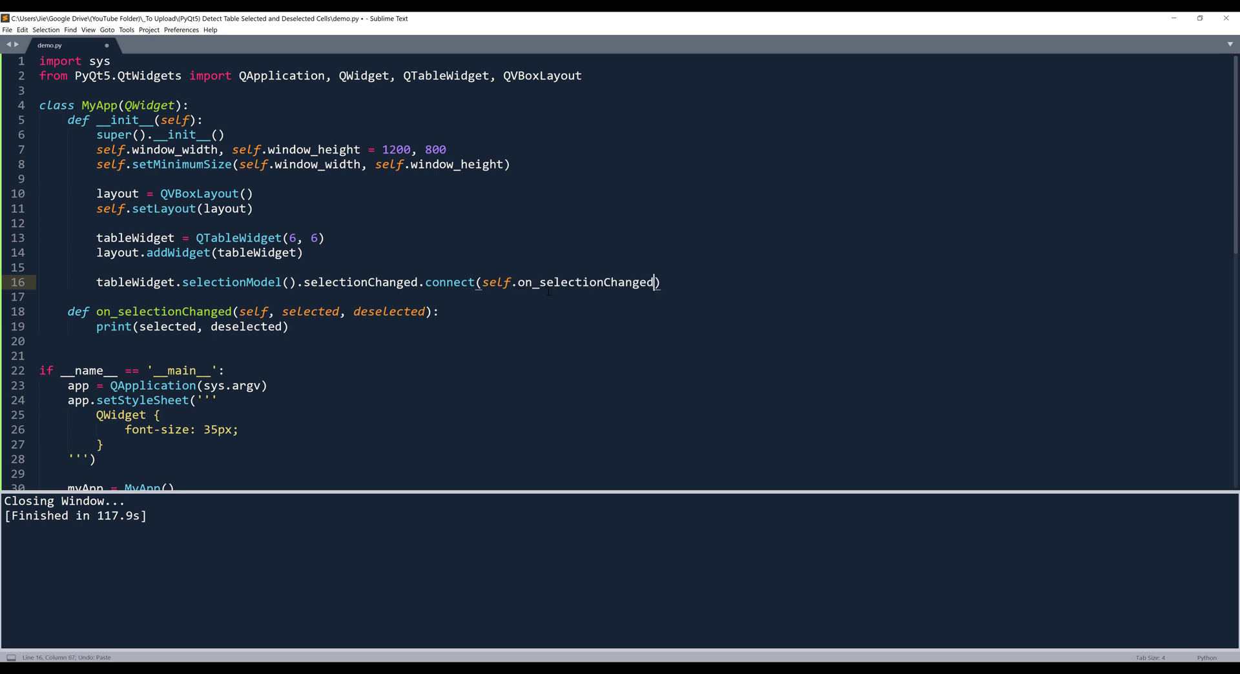
- Run the script, select cell (1,1) in the table, then close the window
key("ctrl+b")
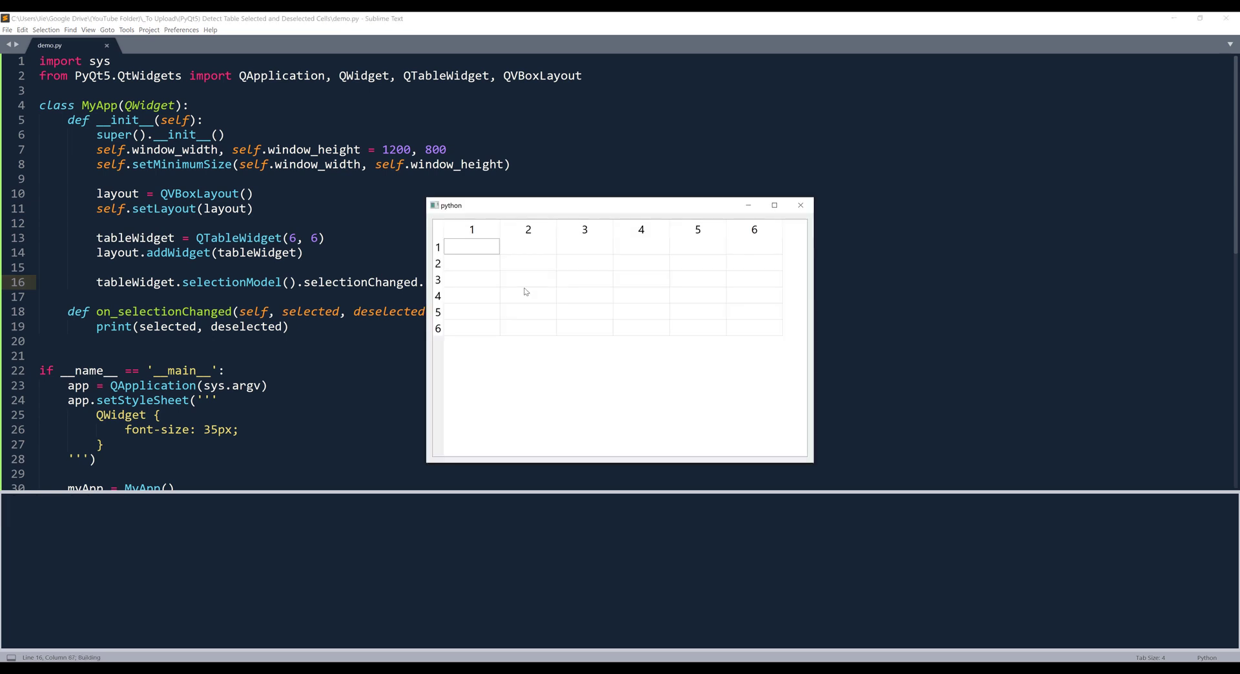
mouse_move(480, 251)
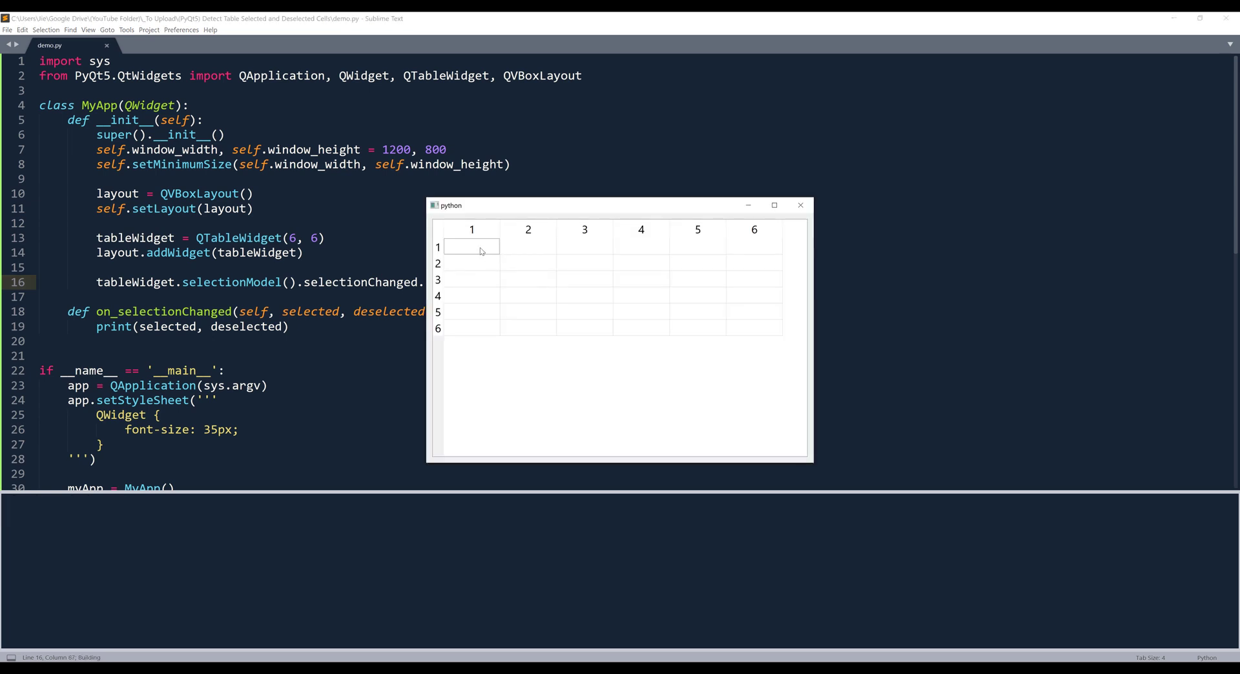
left_click(472, 246)
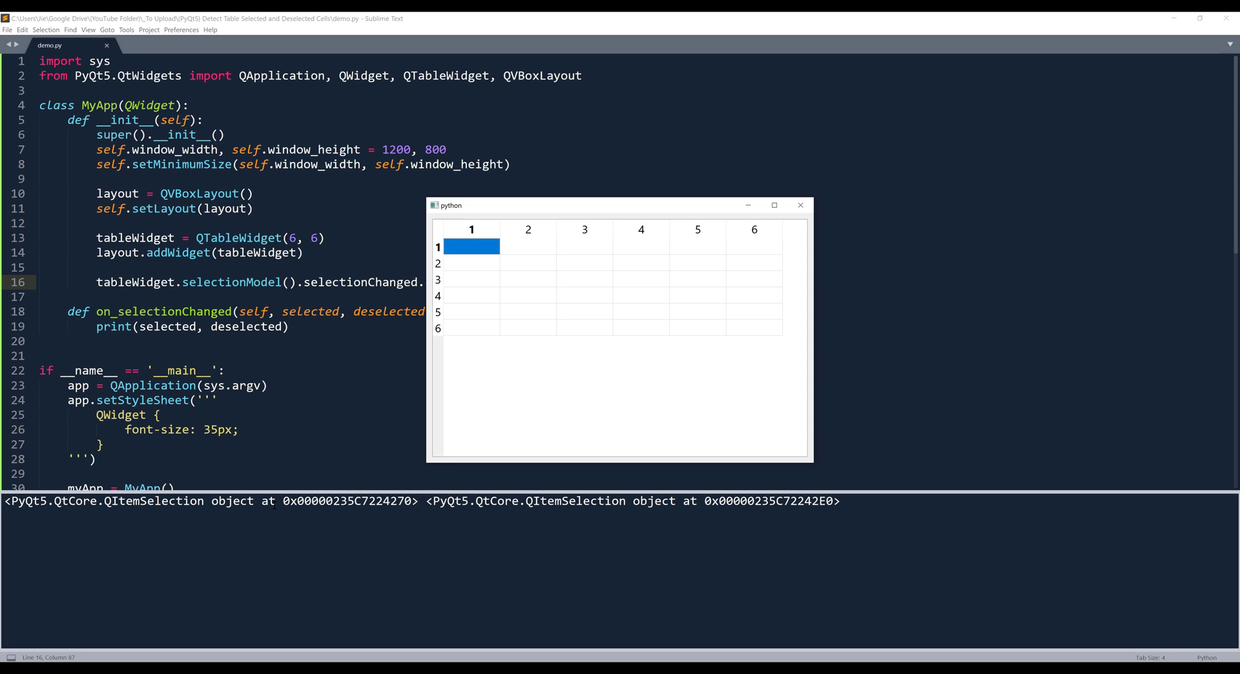
mouse_move(212, 497)
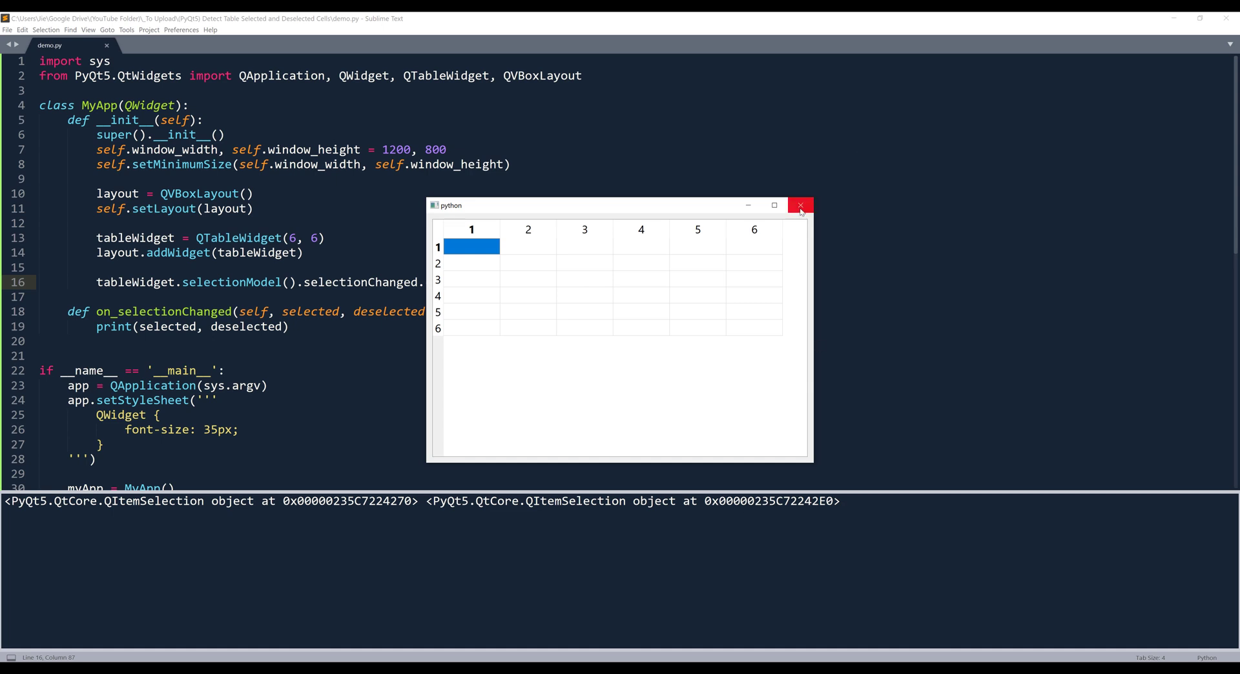
left_click(799, 205)
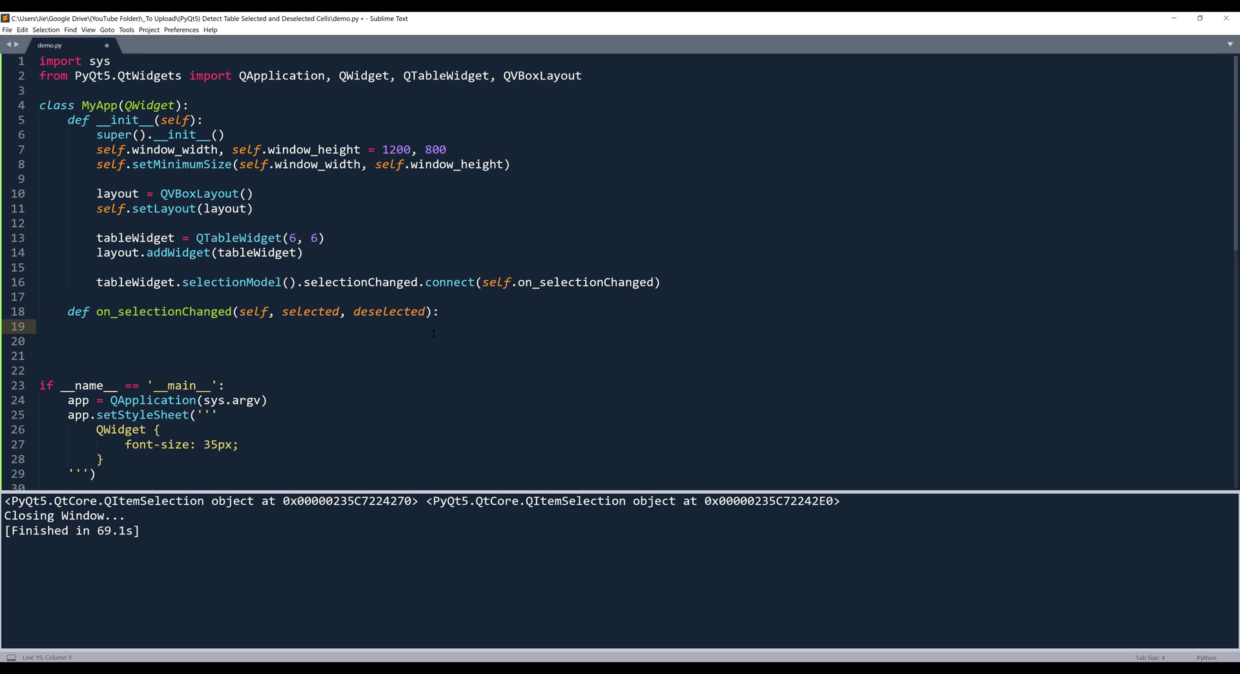
- Write a for ix in selected.indexes(): loop in on_selectionChanged
left_click(96, 327)
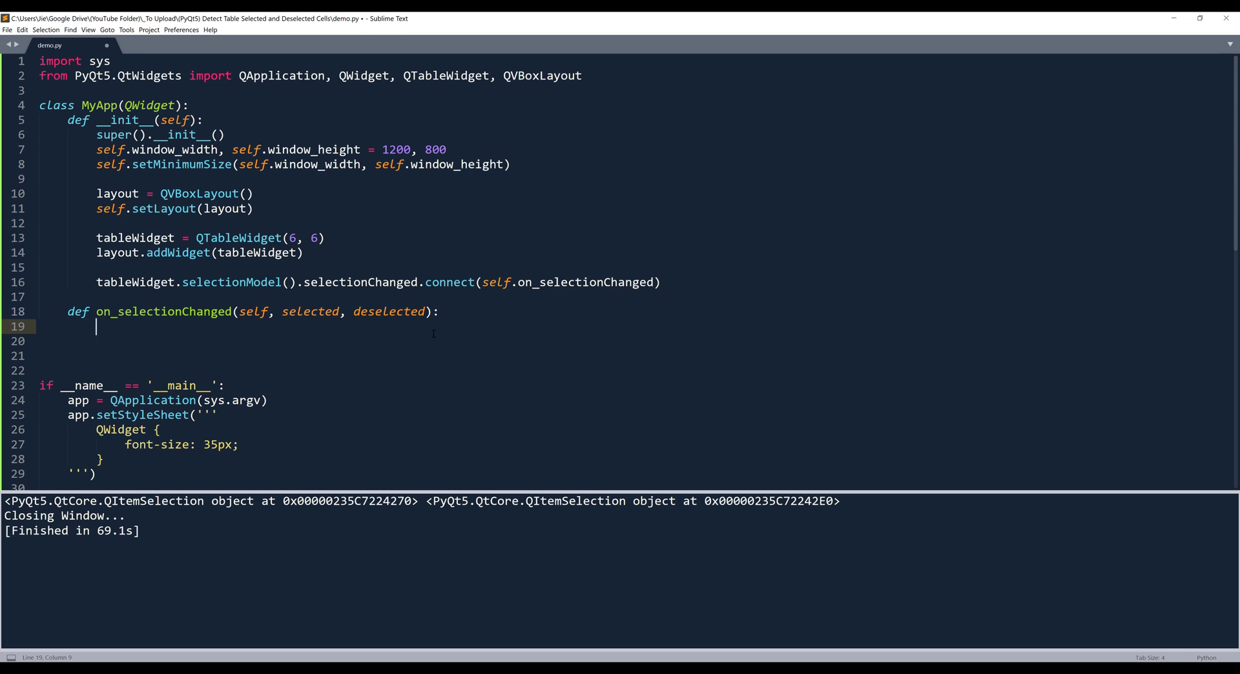
type("for")
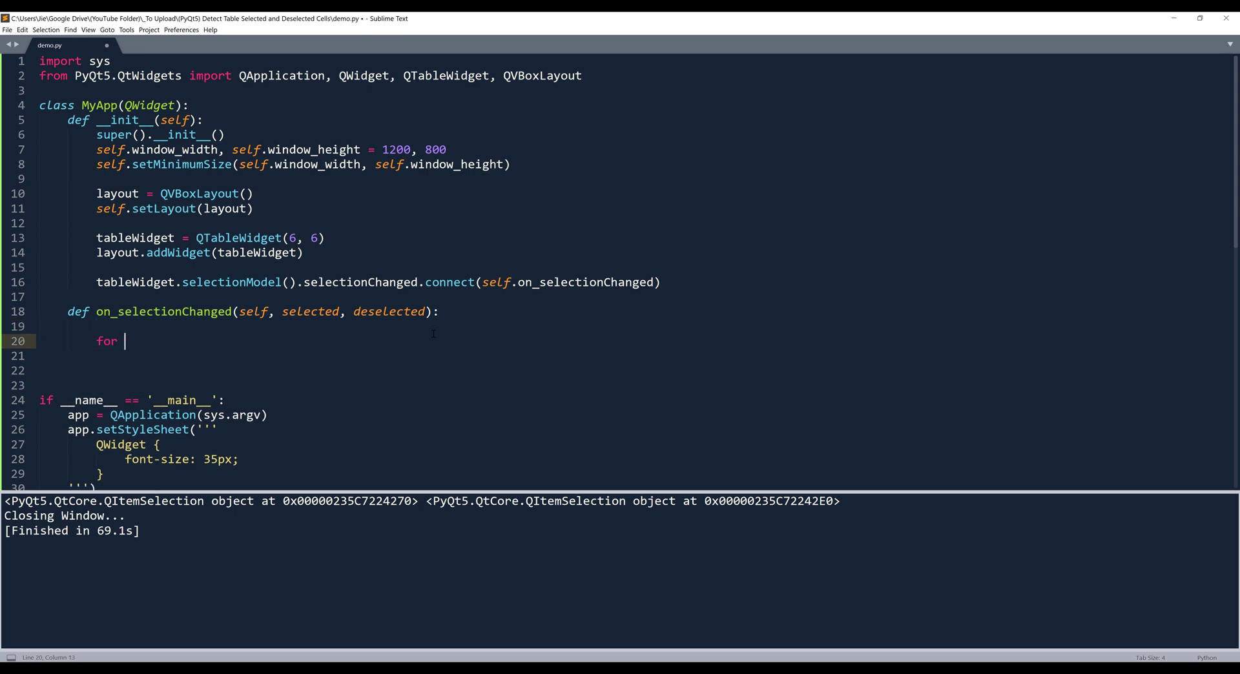
type("ix")
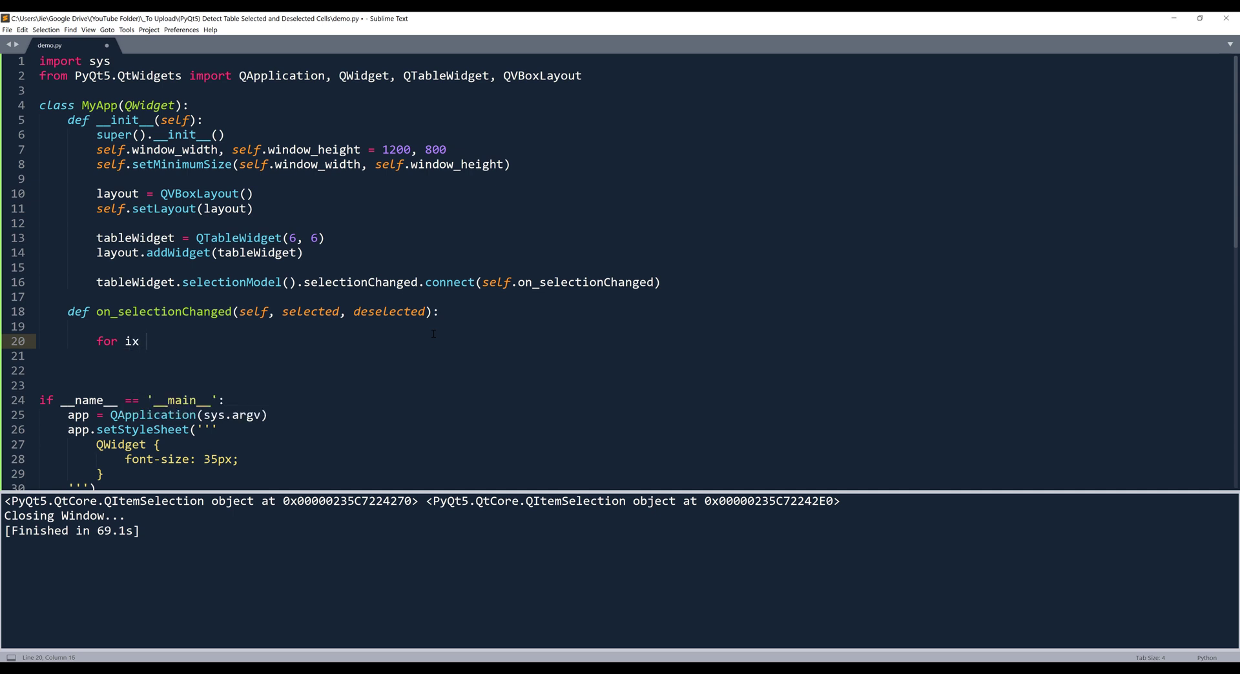
type("n selected")
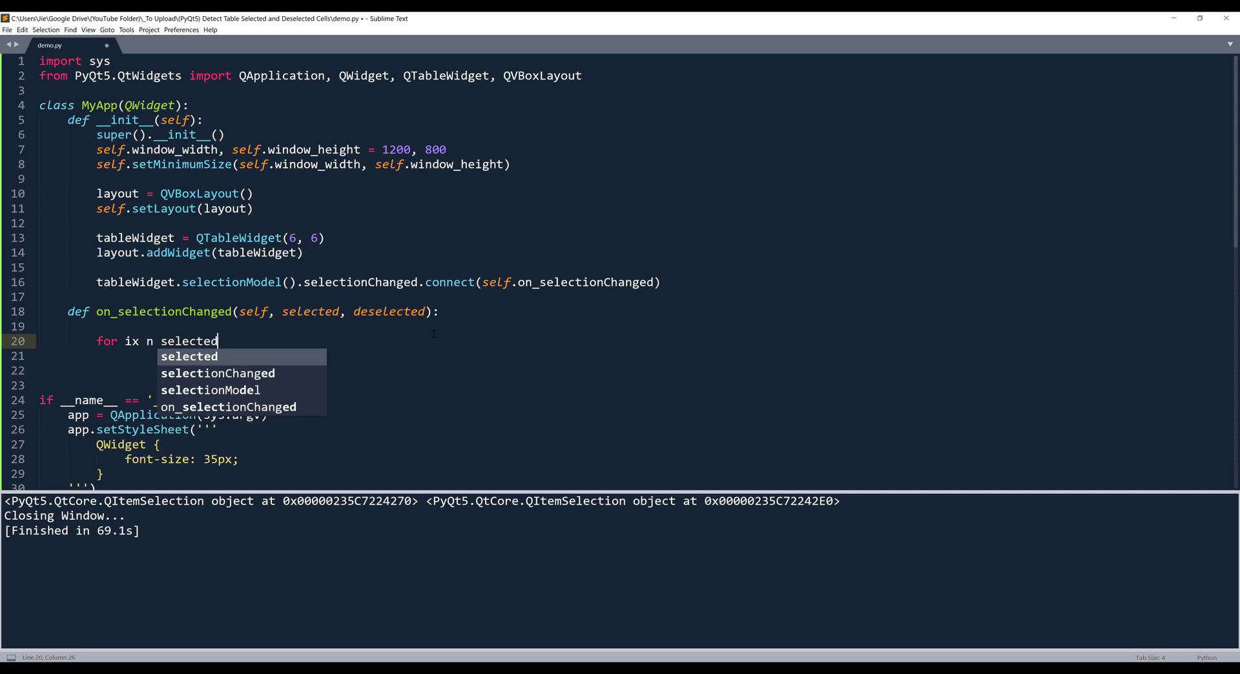
type(".inde")
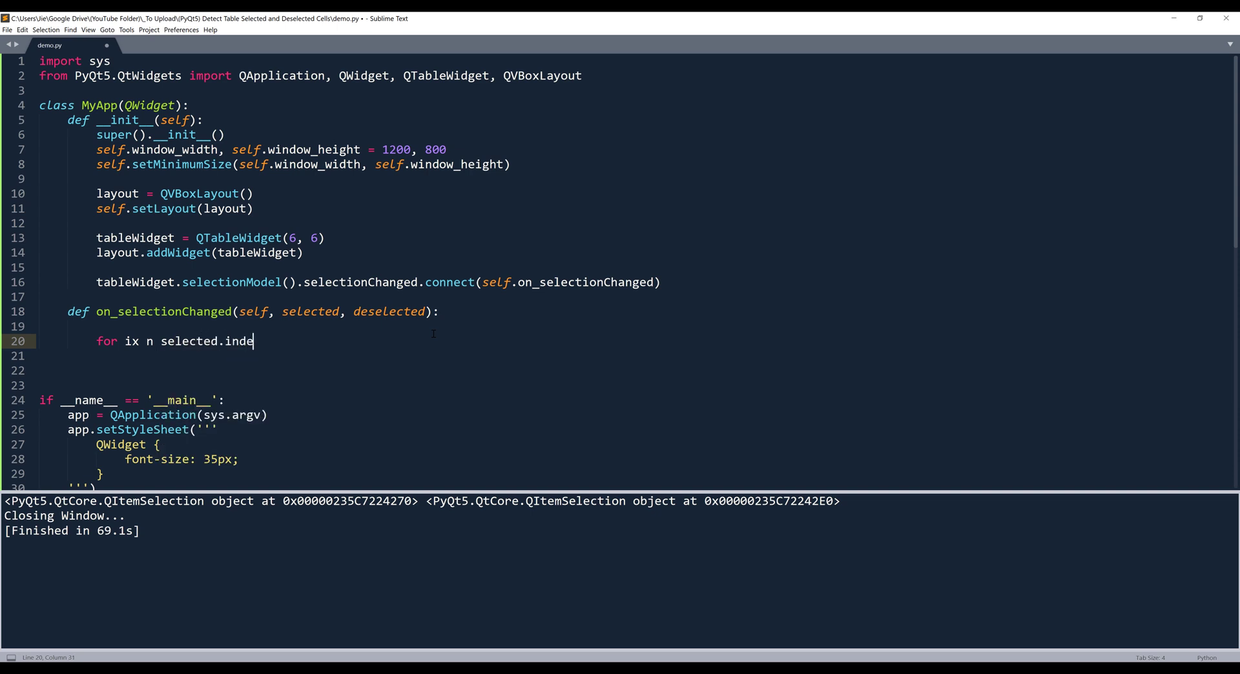
type("xes():")
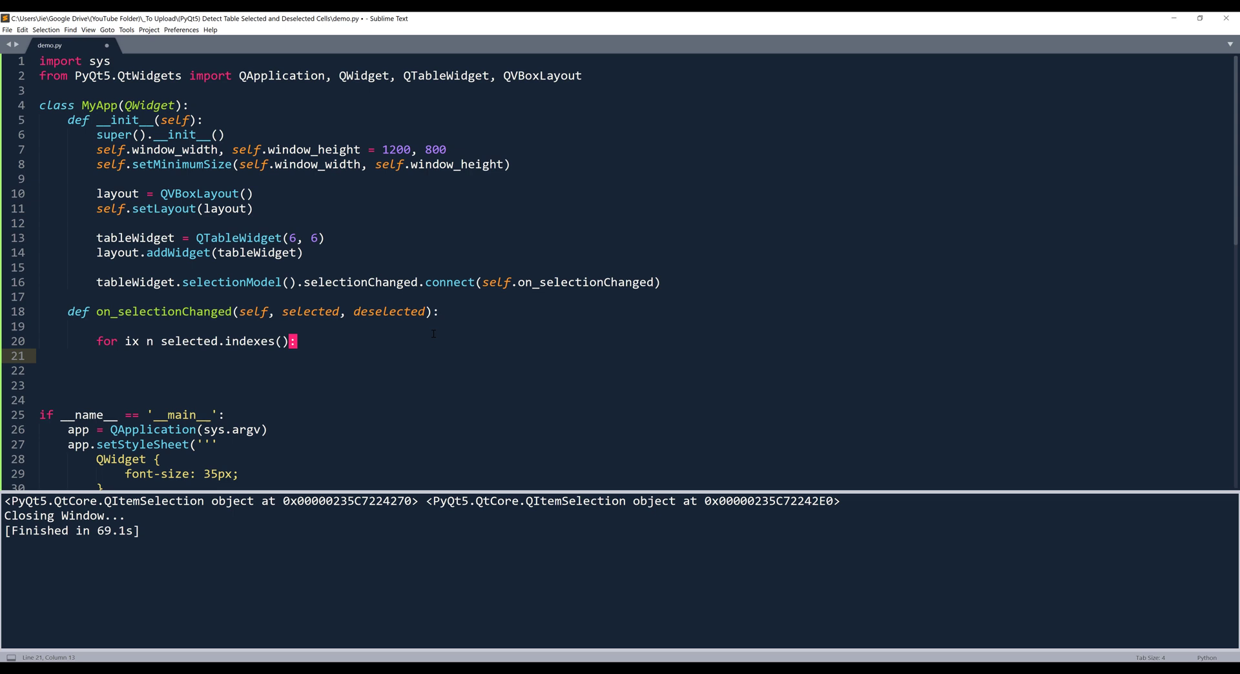
left_click(146, 341)
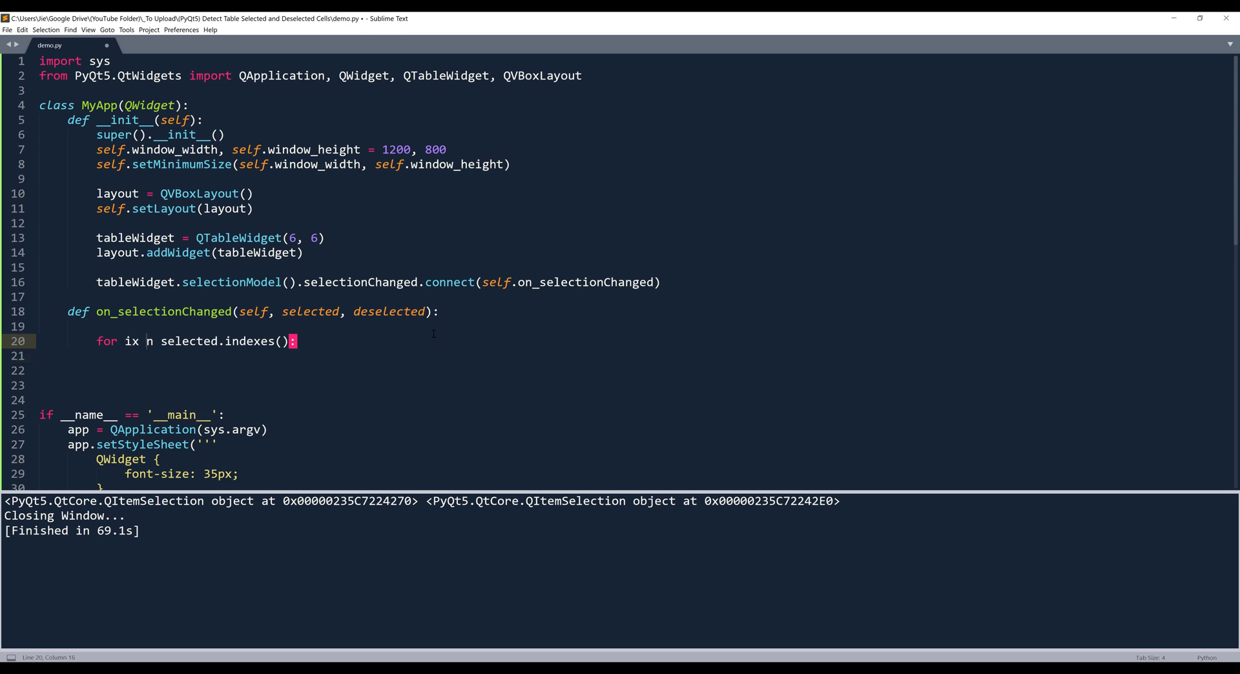
- Print 'Selected Cell Location Row: {0}, Column: {1}' formatted with ix.row() and ix.column()
type("print('l")
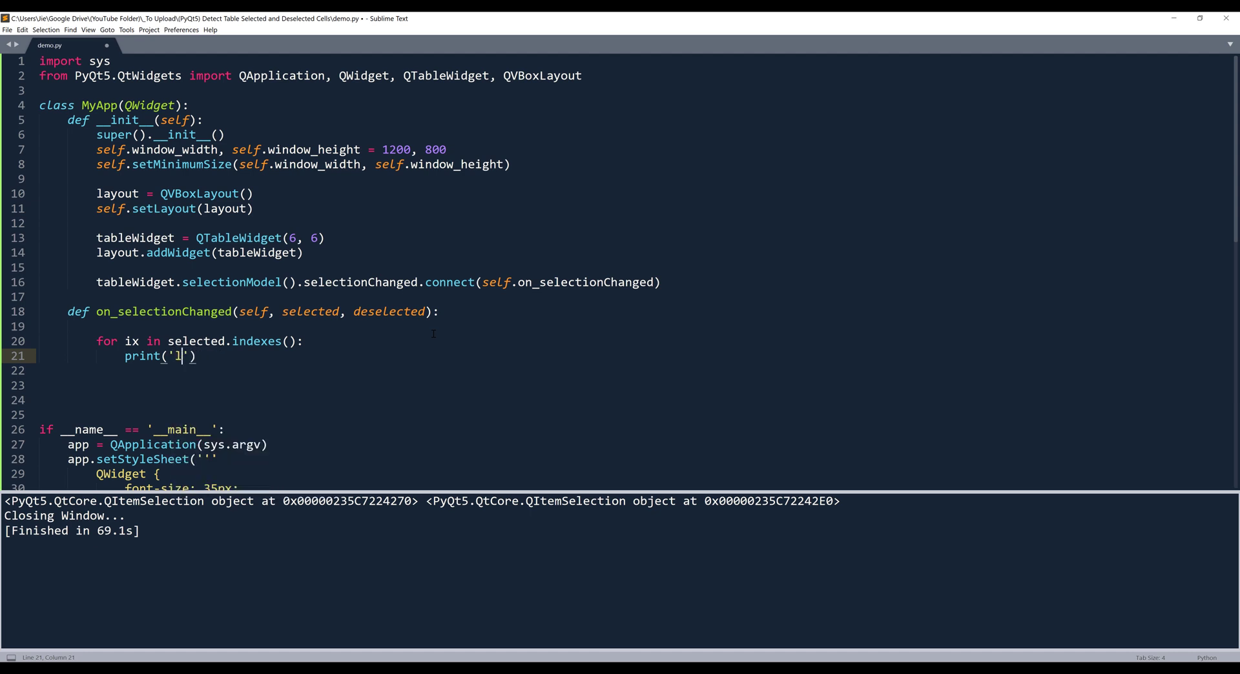
type("Selected Cell")
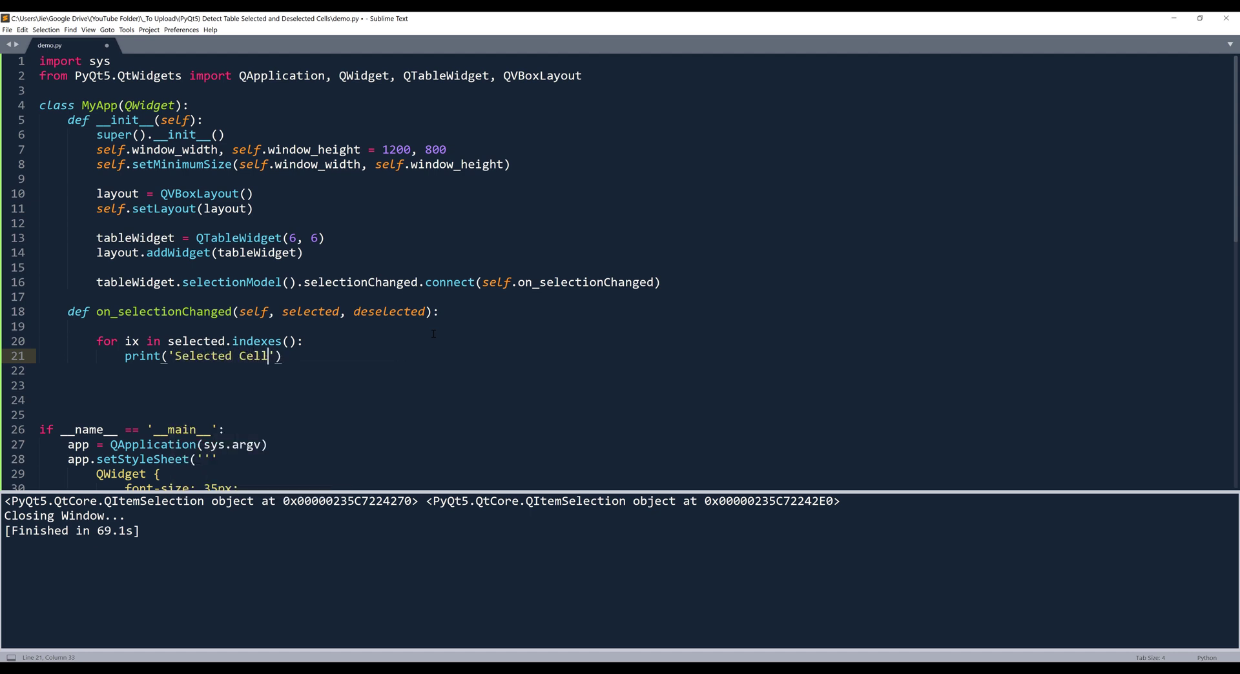
type("Location:")
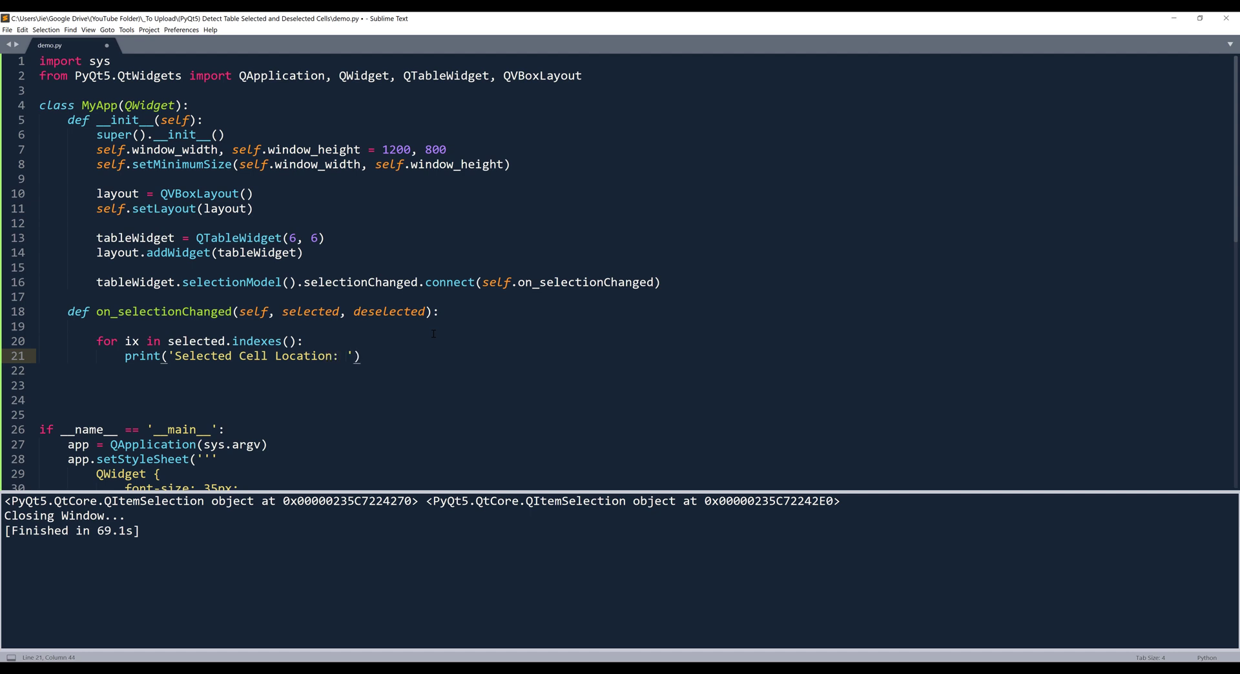
type("Row")
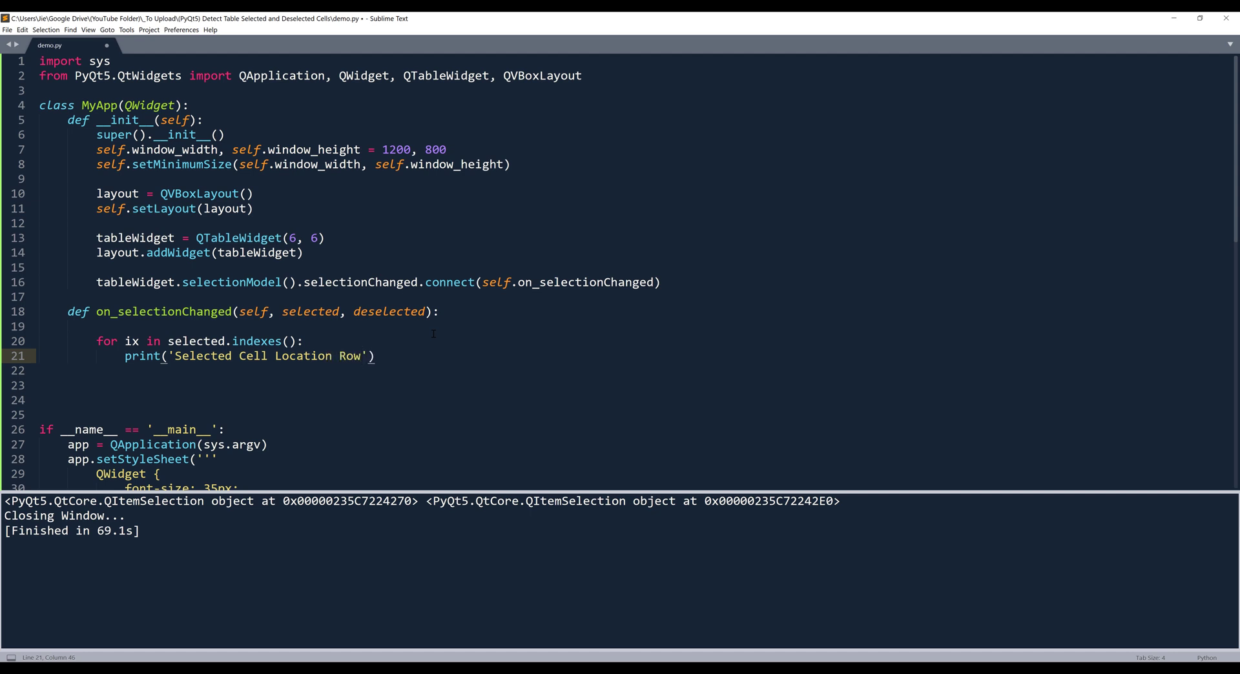
type(": {0}")
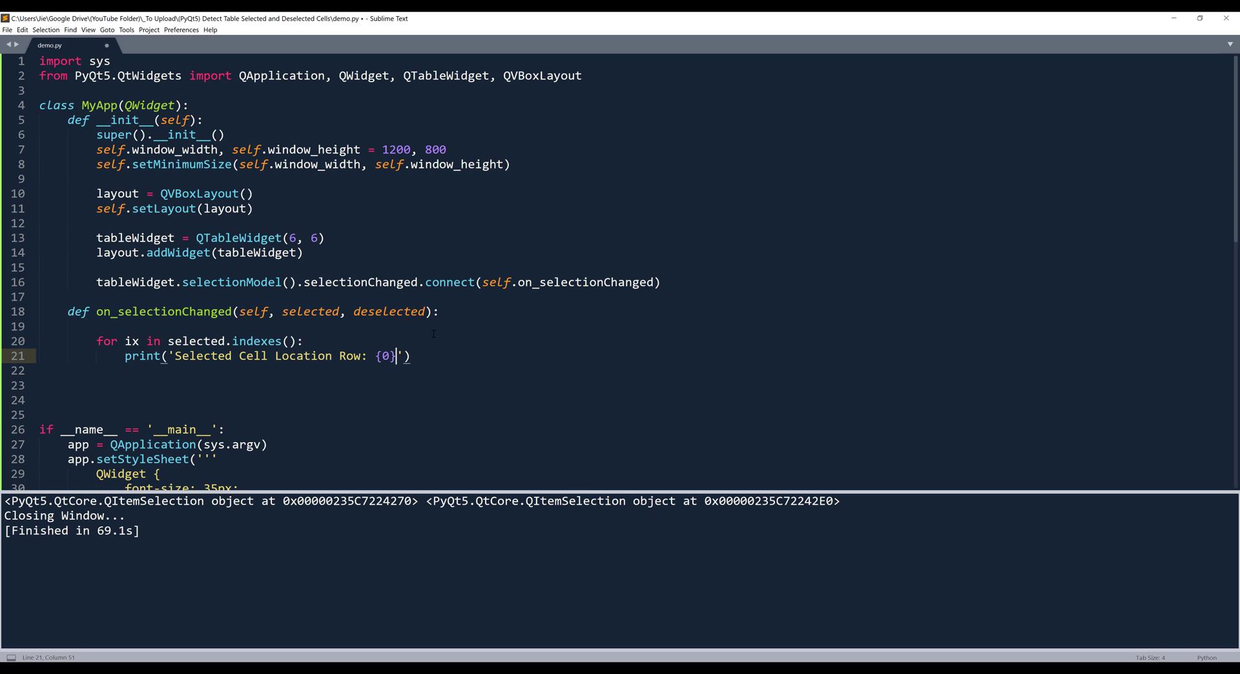
type(", Column:")
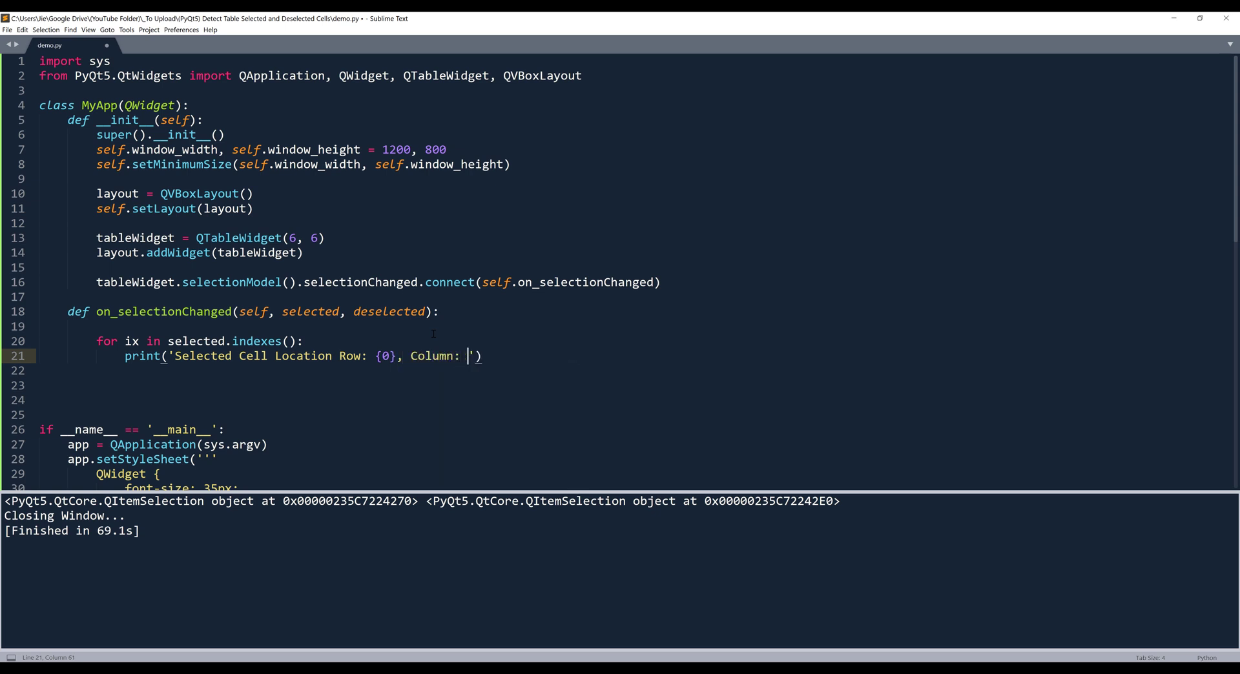
type("{1}")
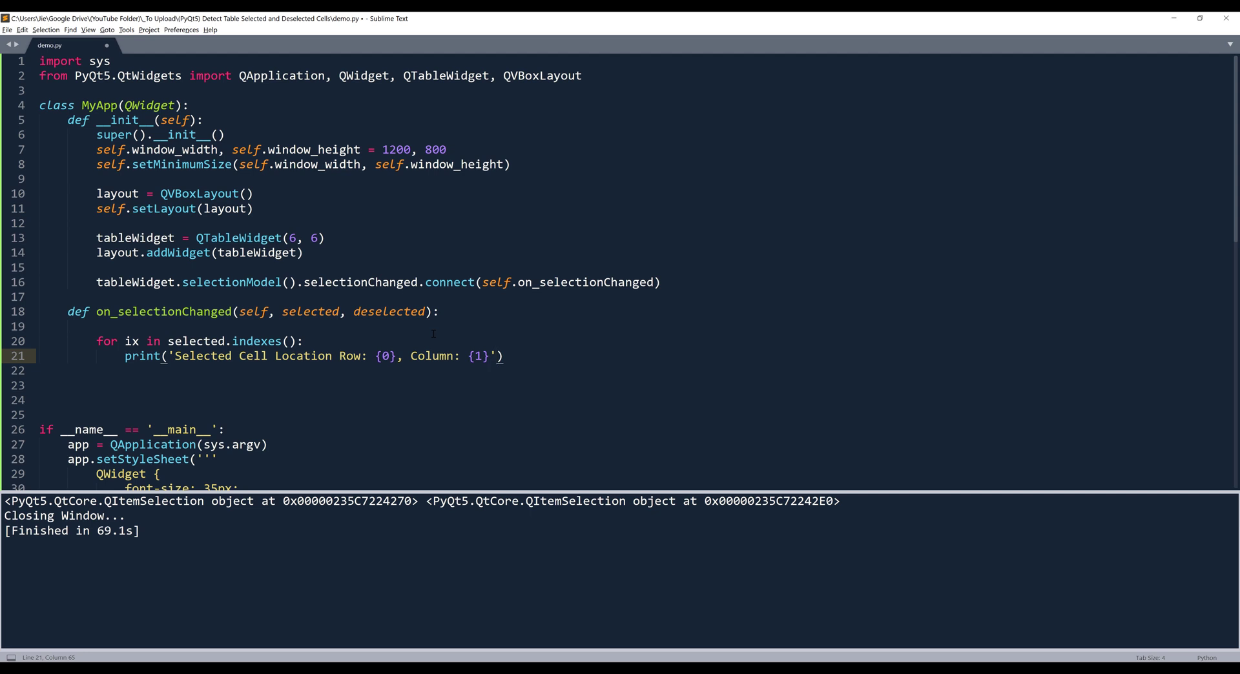
type(".format(")
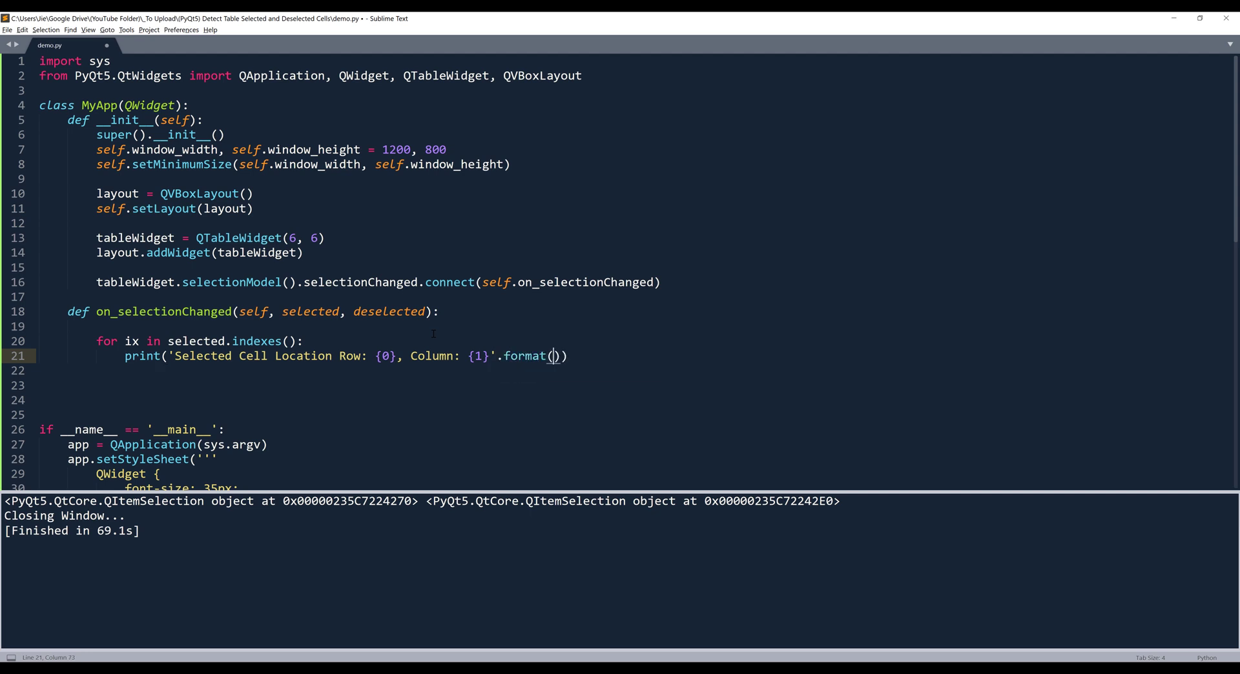
type("ix")
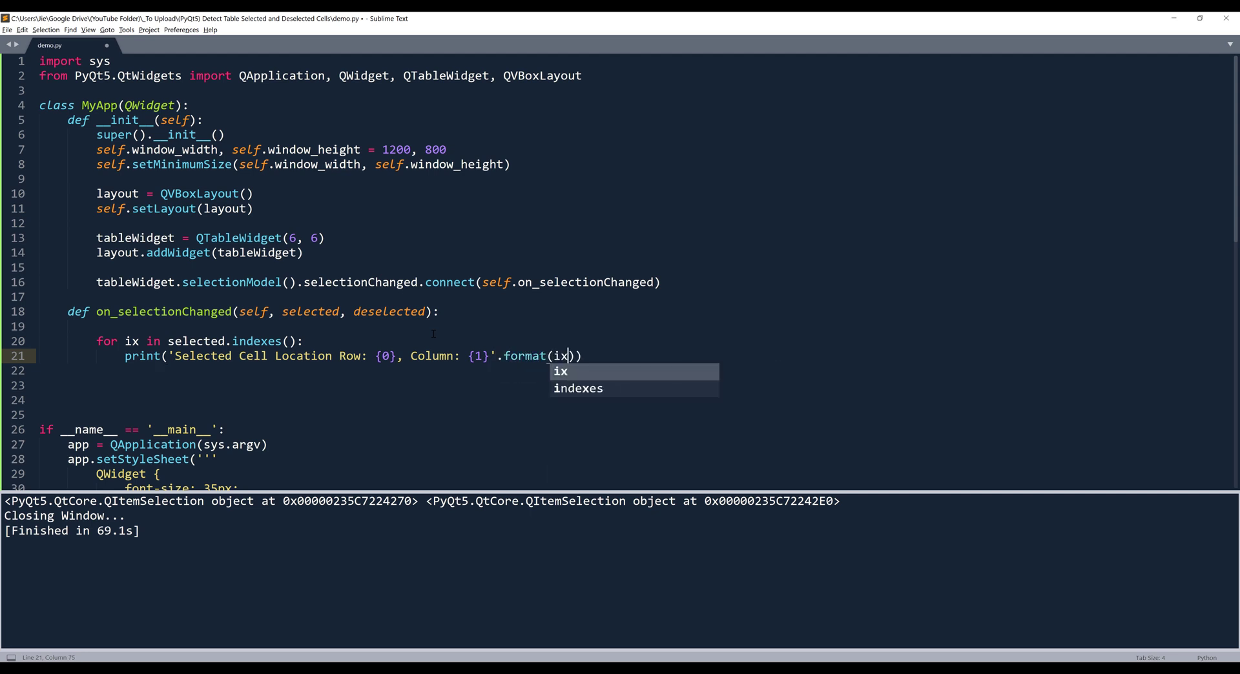
type(".row")
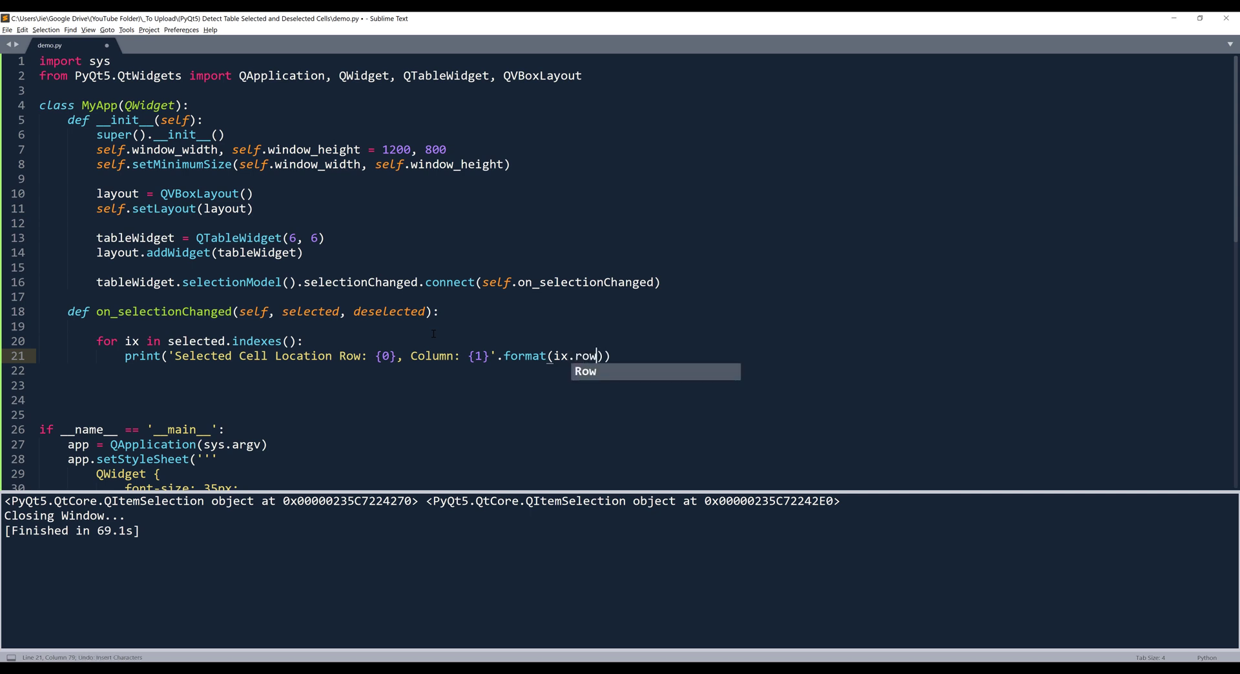
type("(), ix.row(")
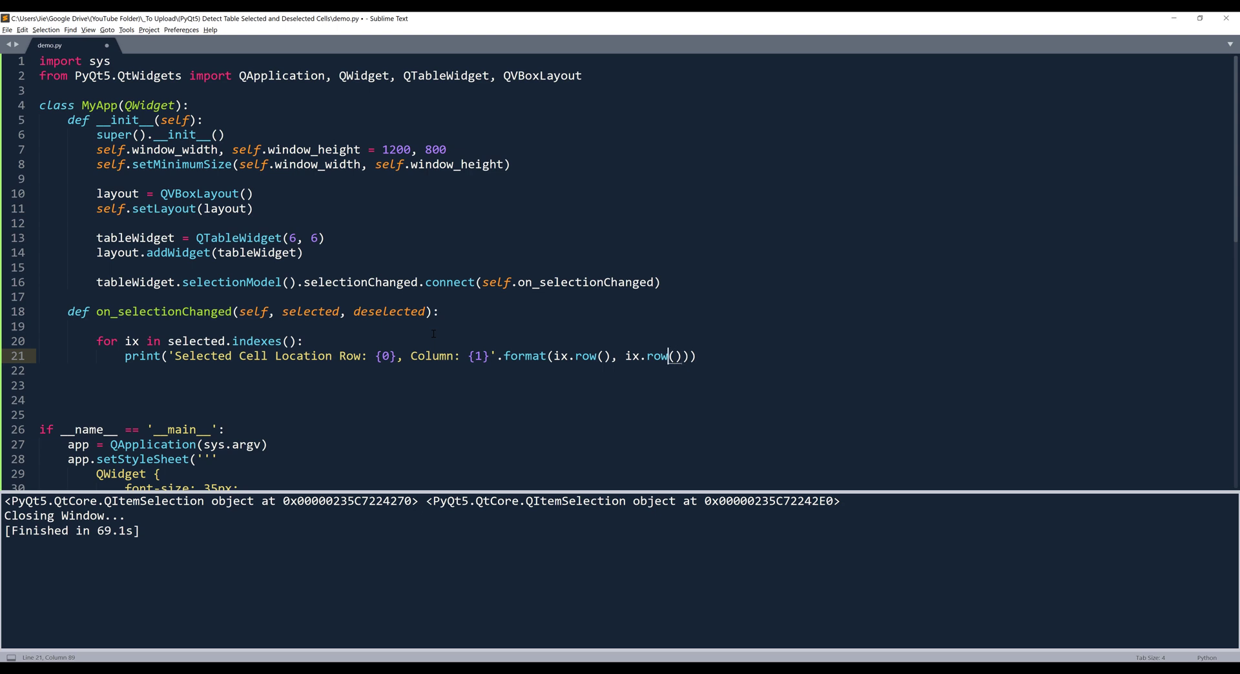
type("column")
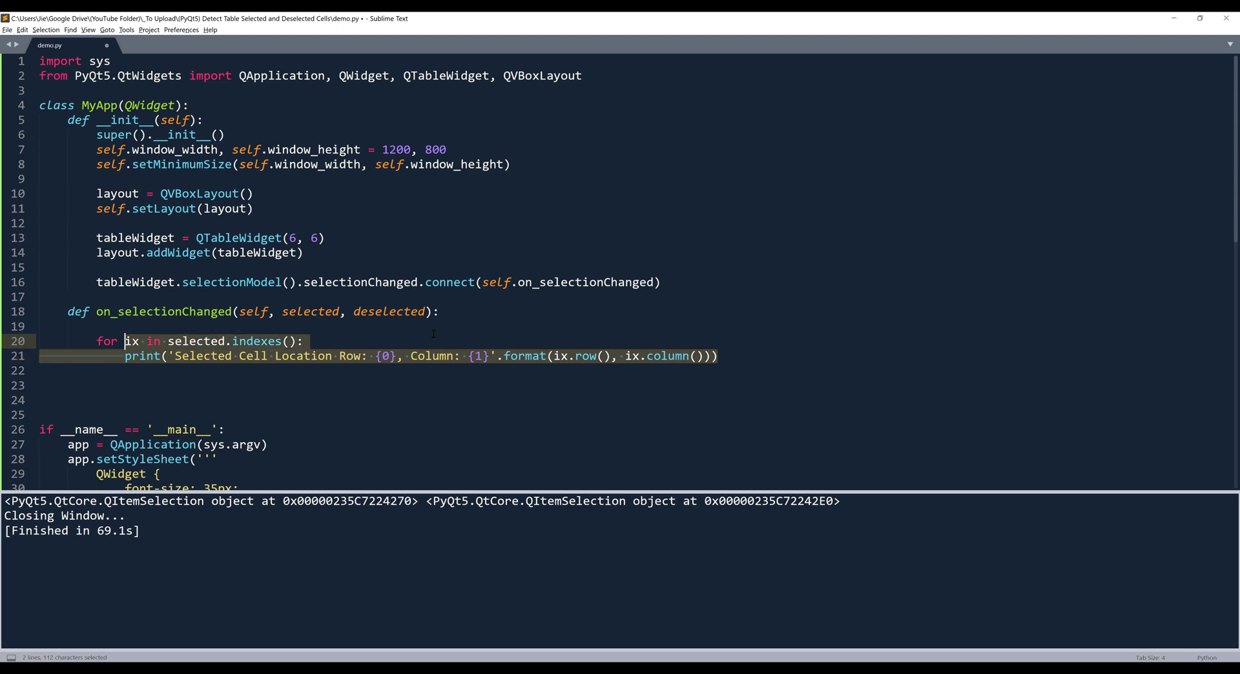
- Duplicate the loop and change the copy to use deselected instead of selected
key("ctrl+c")
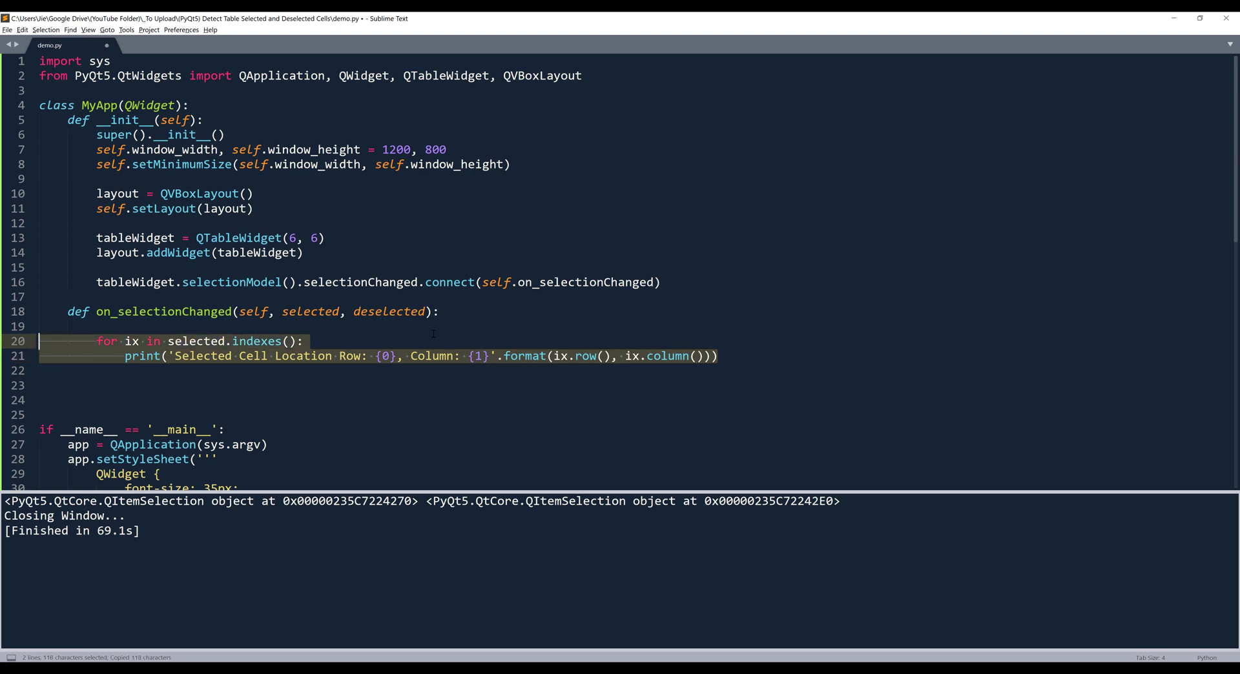
key("ctrl+v")
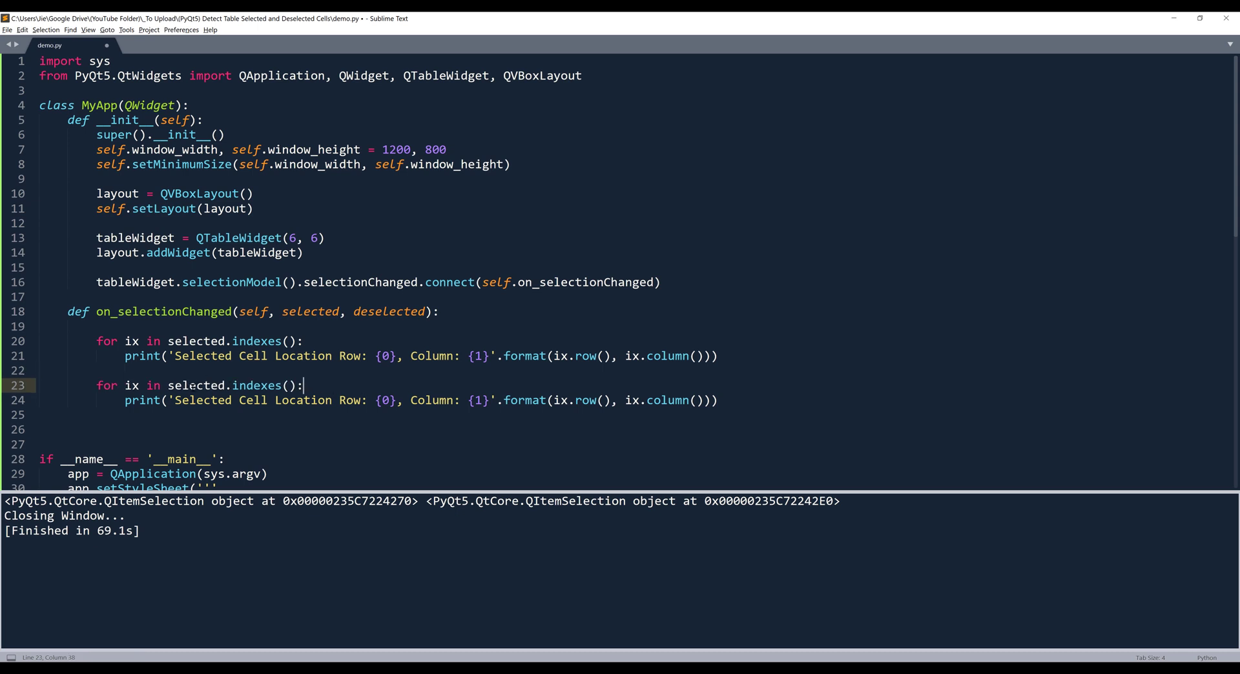
type("de")
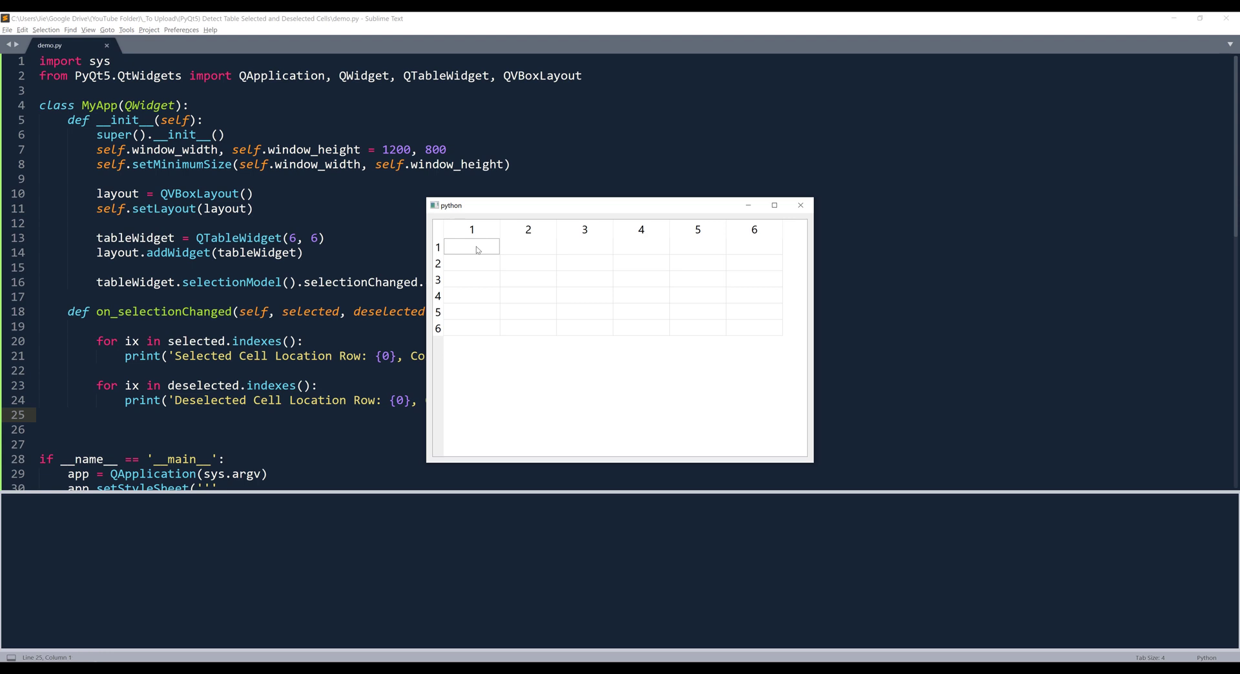
- Select top-left and bottom-right cells, a rows 2–3 × columns 3–4 block, then a first-column cell
left_click(471, 247)
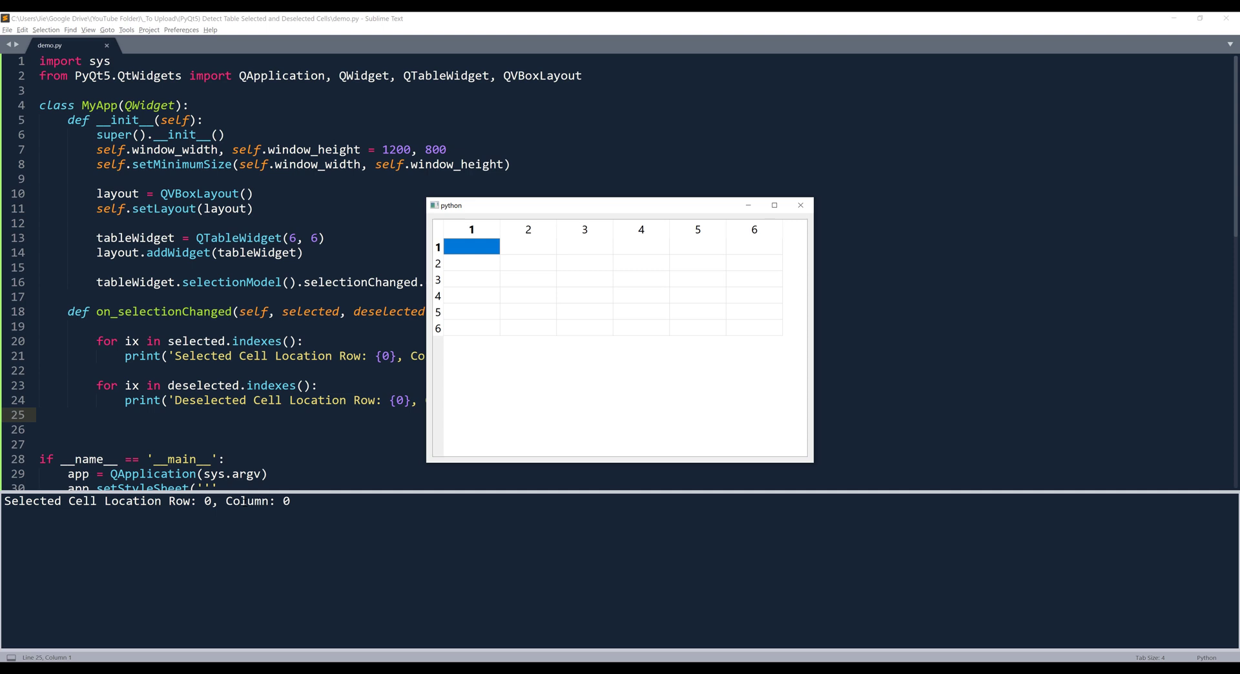
mouse_move(479, 247)
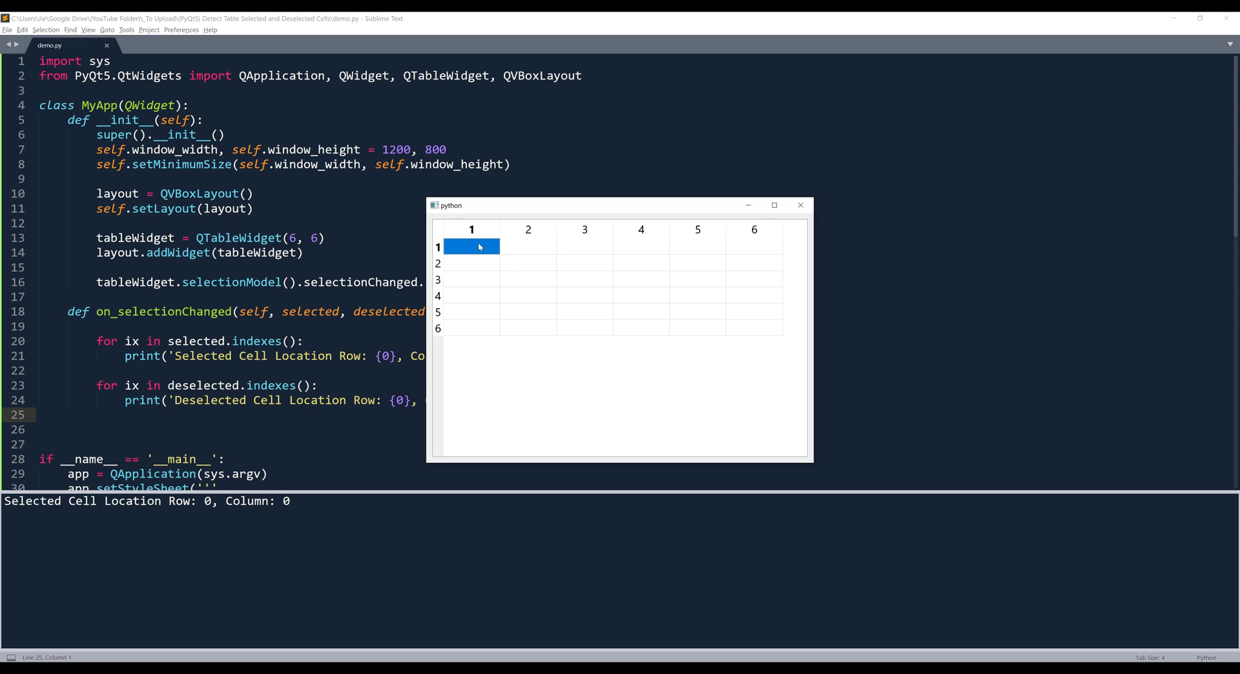
mouse_move(752, 245)
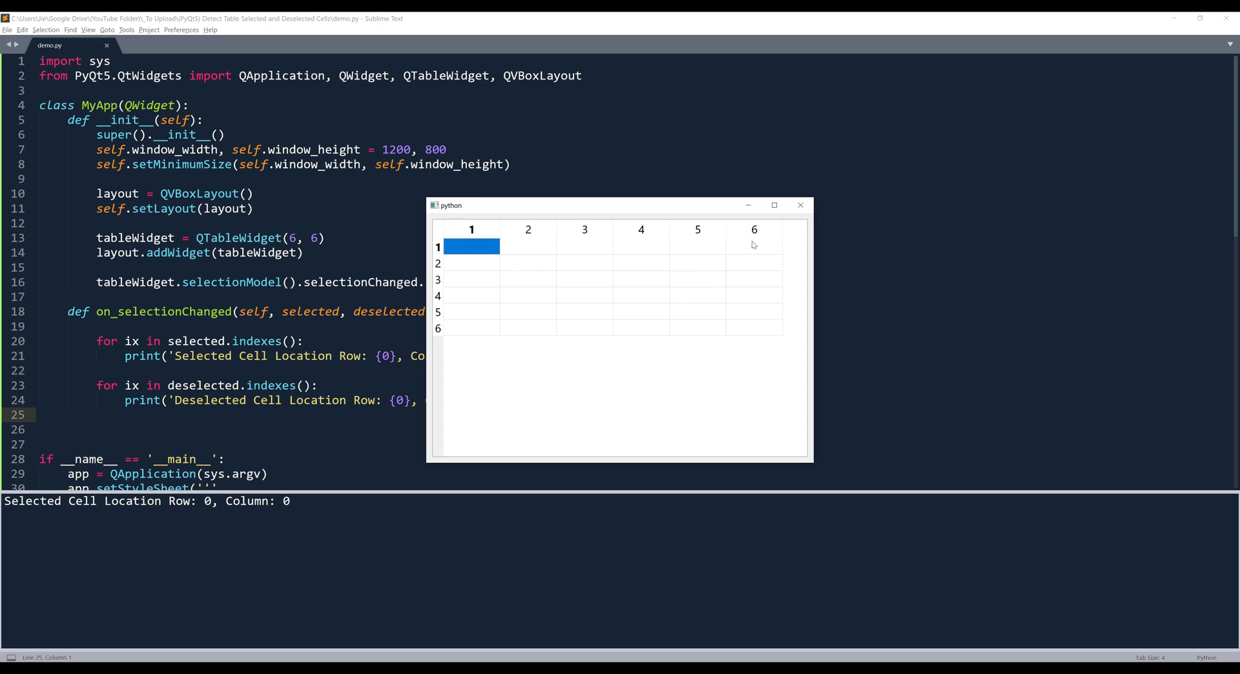
left_click(753, 327)
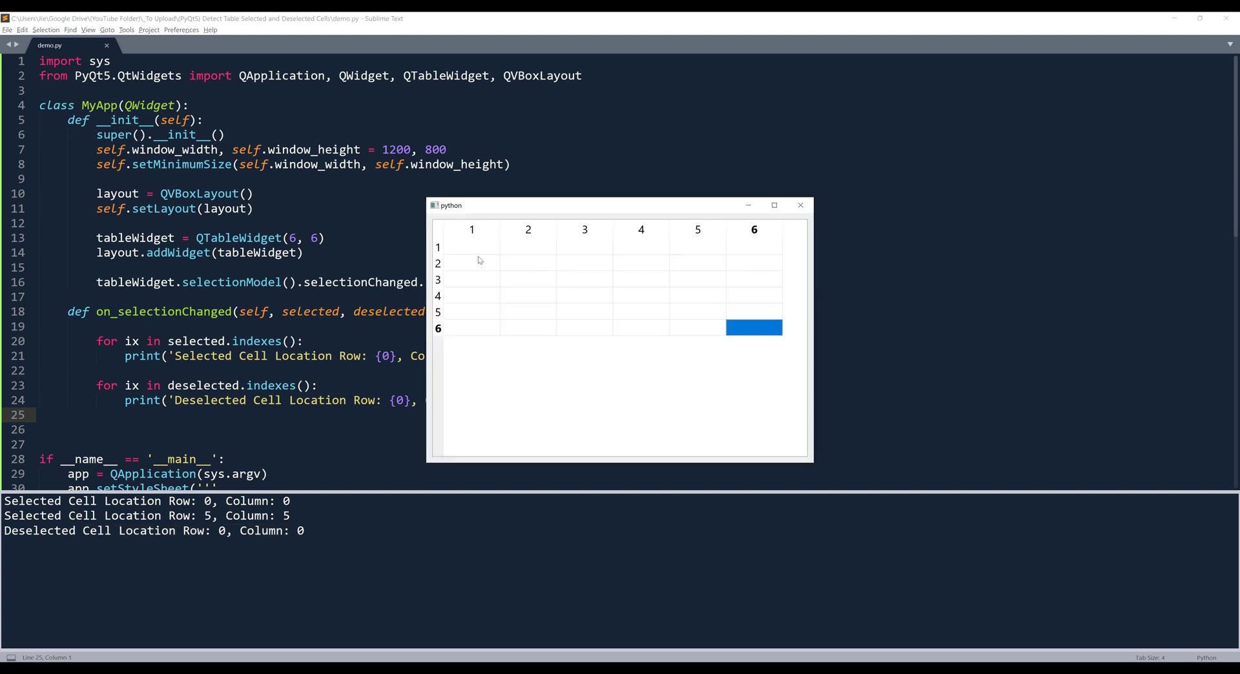
mouse_move(581, 270)
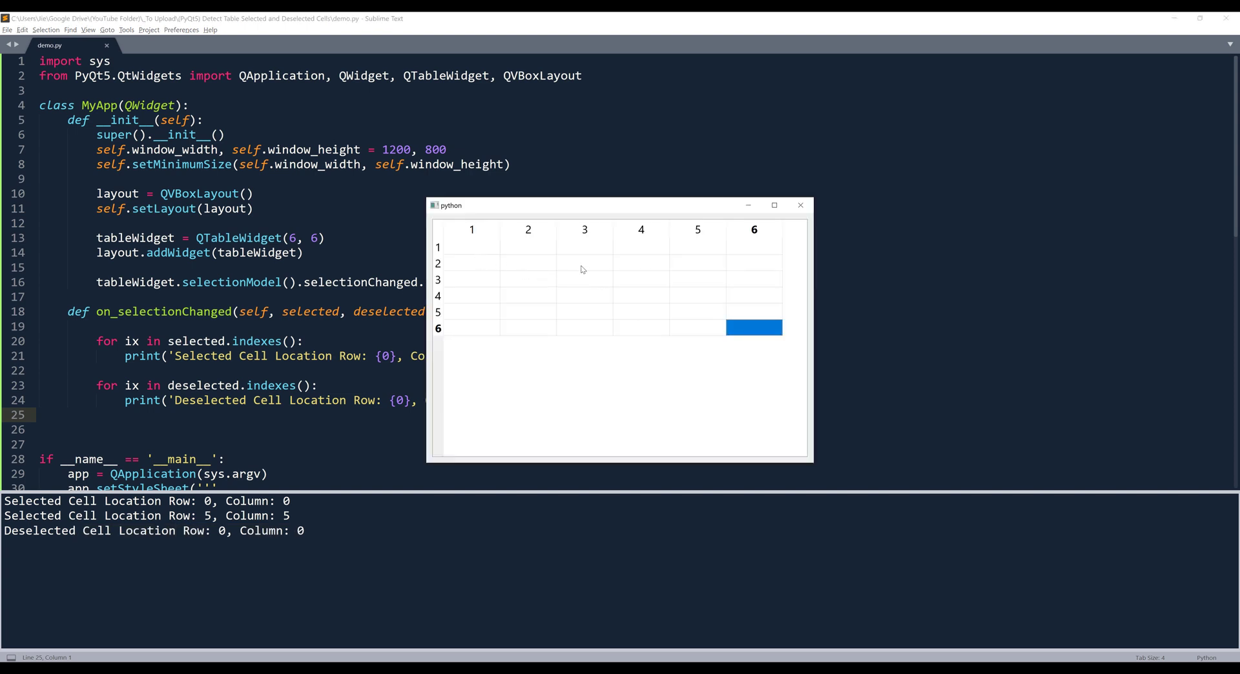
left_click_drag(585, 264, 641, 279)
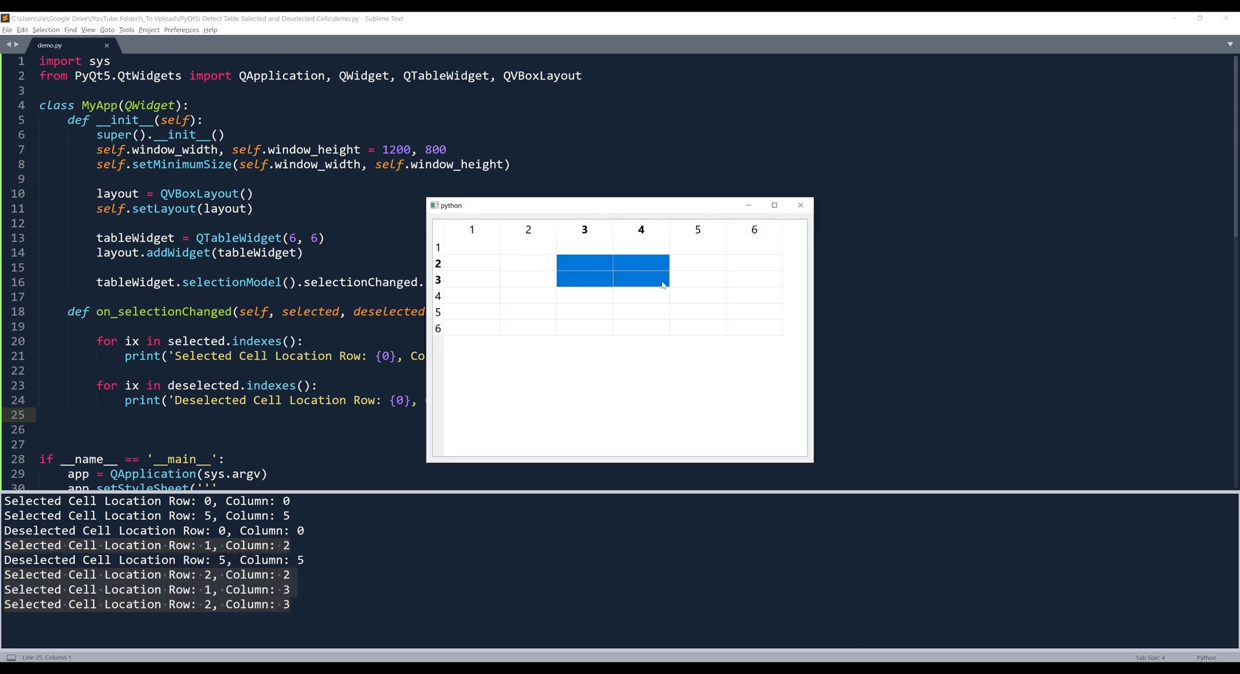
left_click(472, 312)
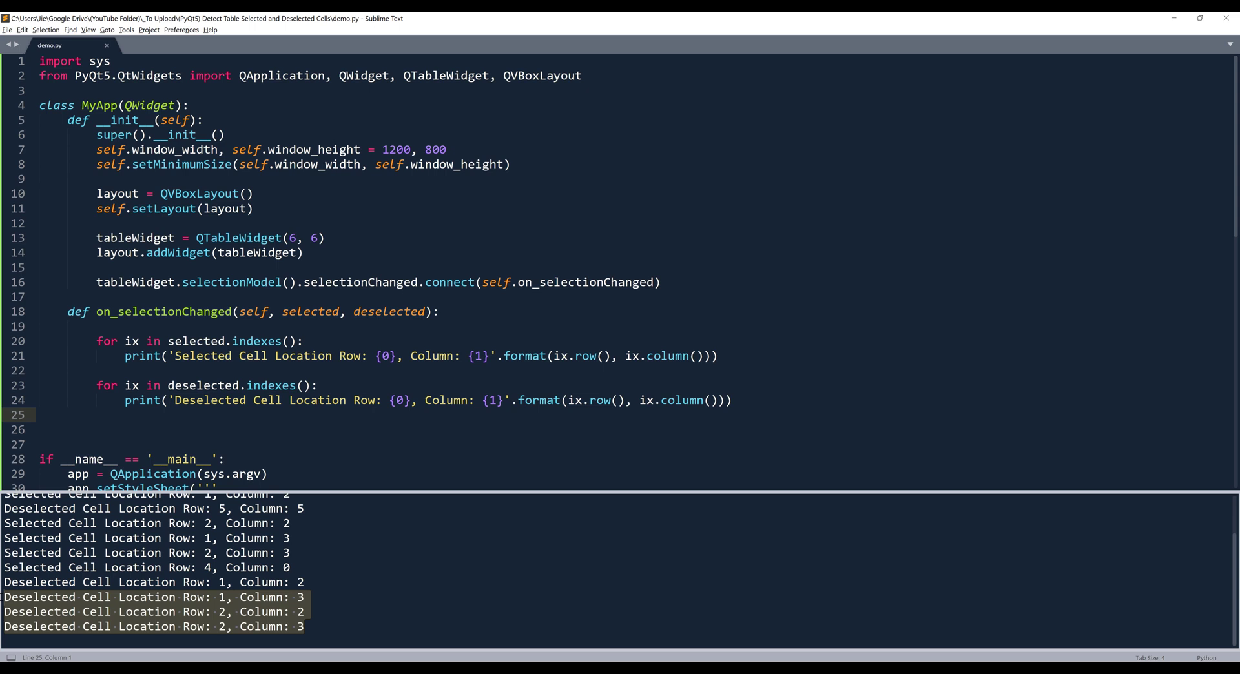
left_click(478, 604)
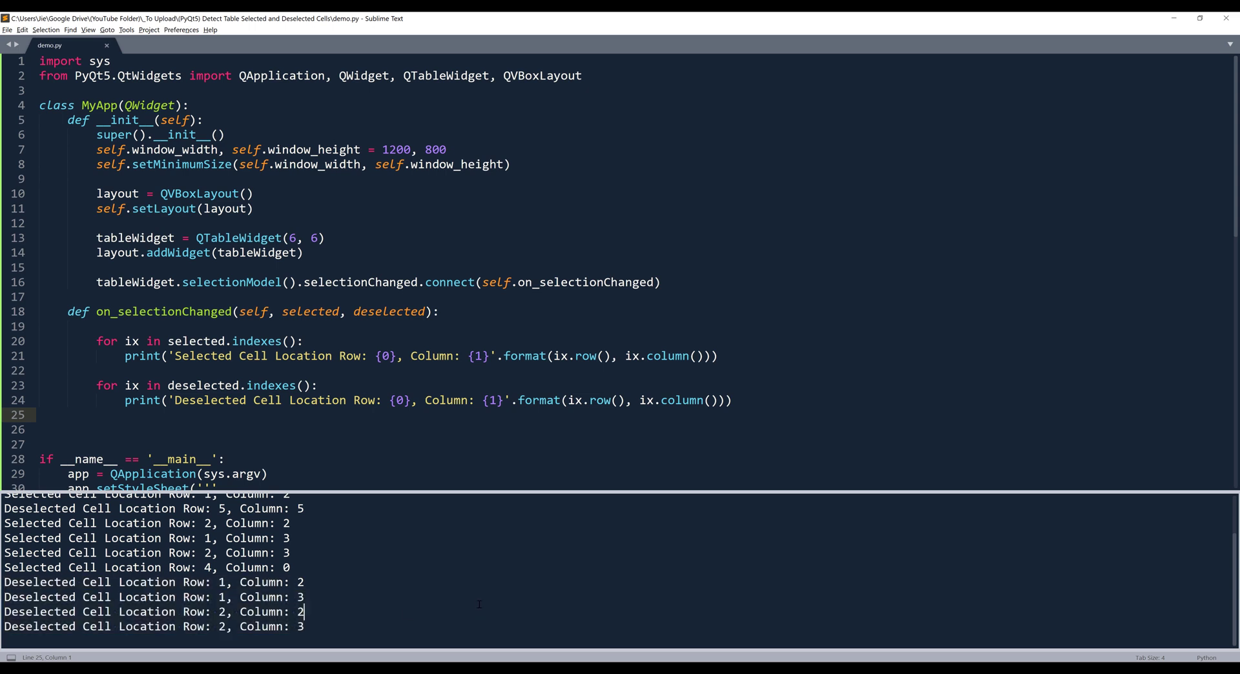